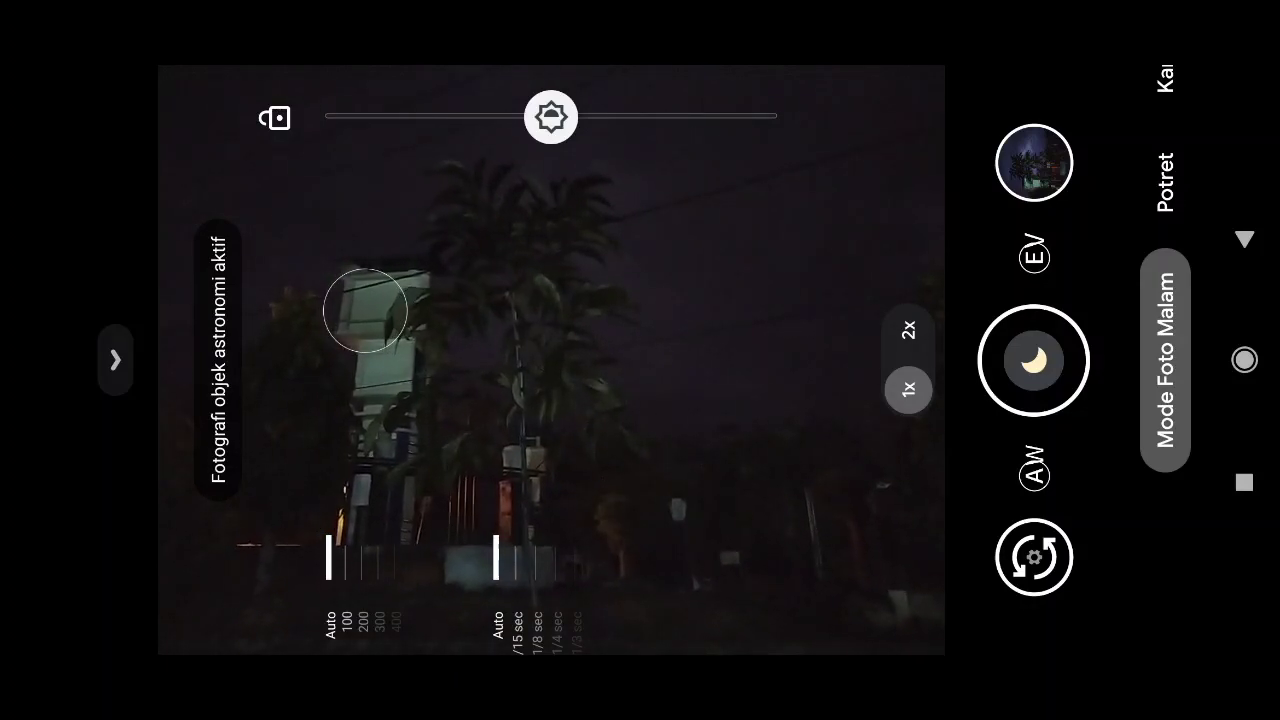
Start a Night Sight capture of the dark street scene with the shutter.
{"action": "left_click", "coordinate": [1034, 360]}
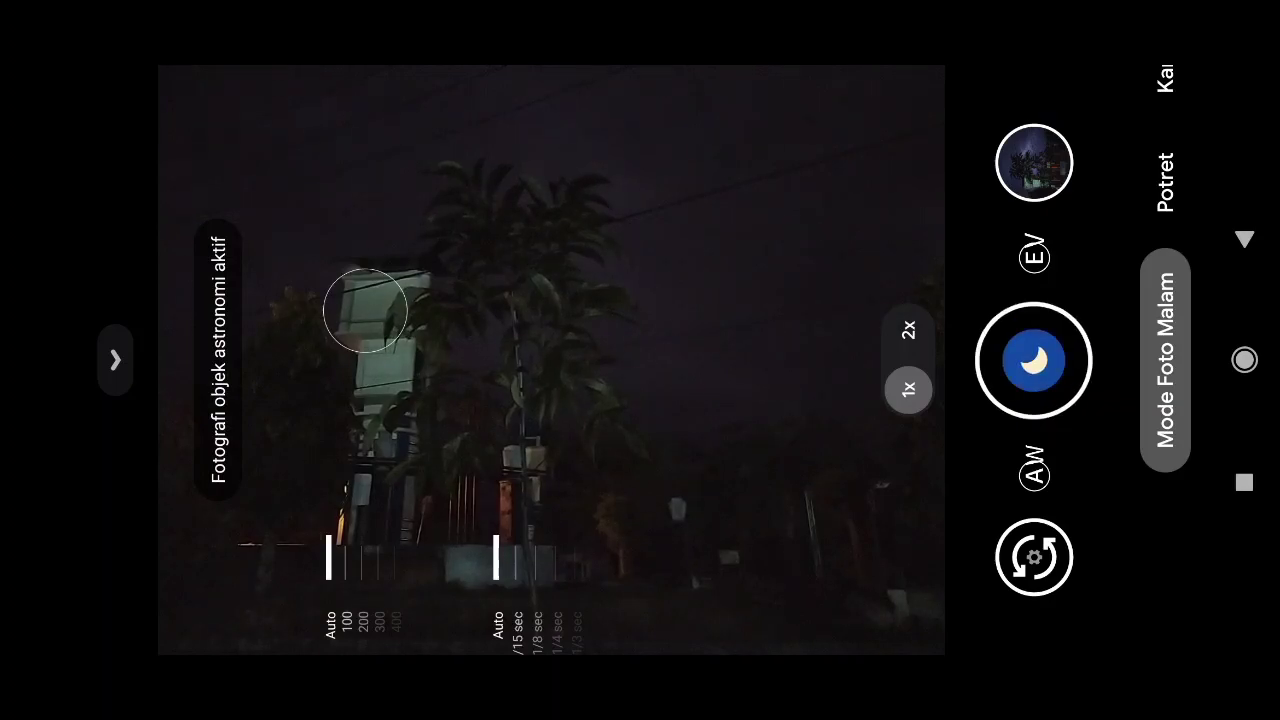
{"action": "left_click", "coordinate": [1036, 360]}
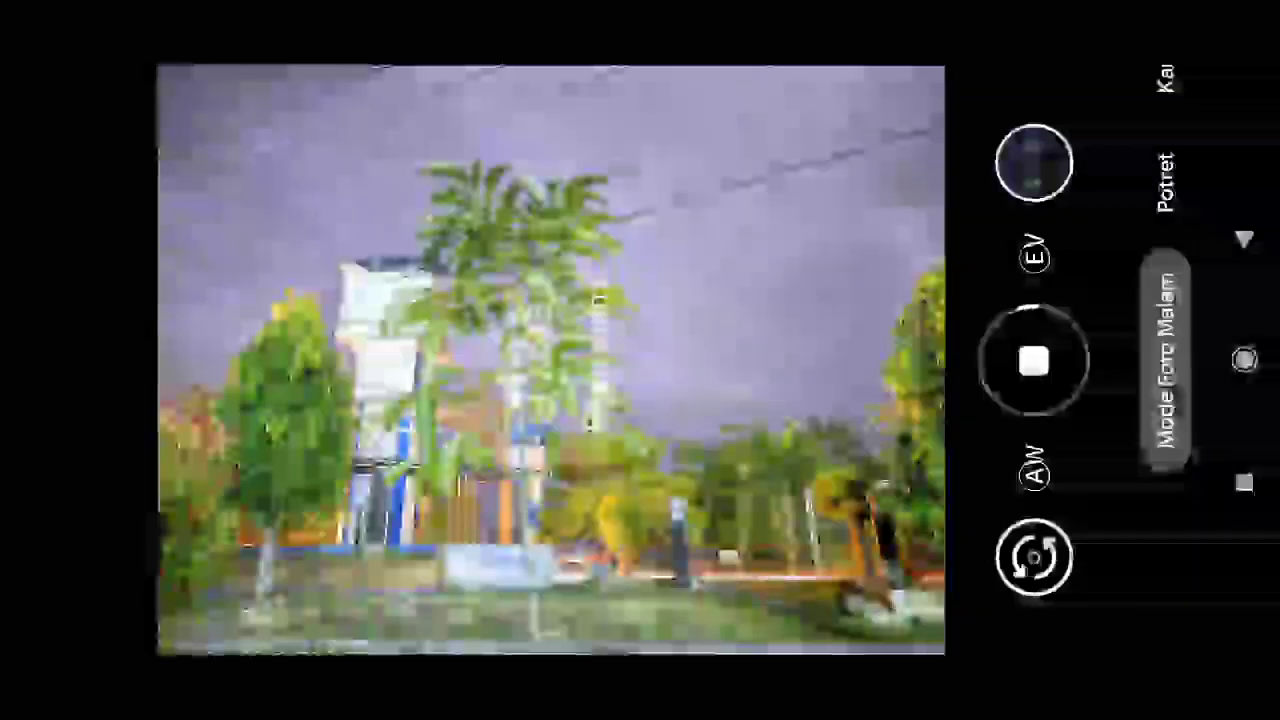
View the finished, brightened night photo from the thumbnail, then leave the preview.
{"action": "left_click", "coordinate": [1036, 362]}
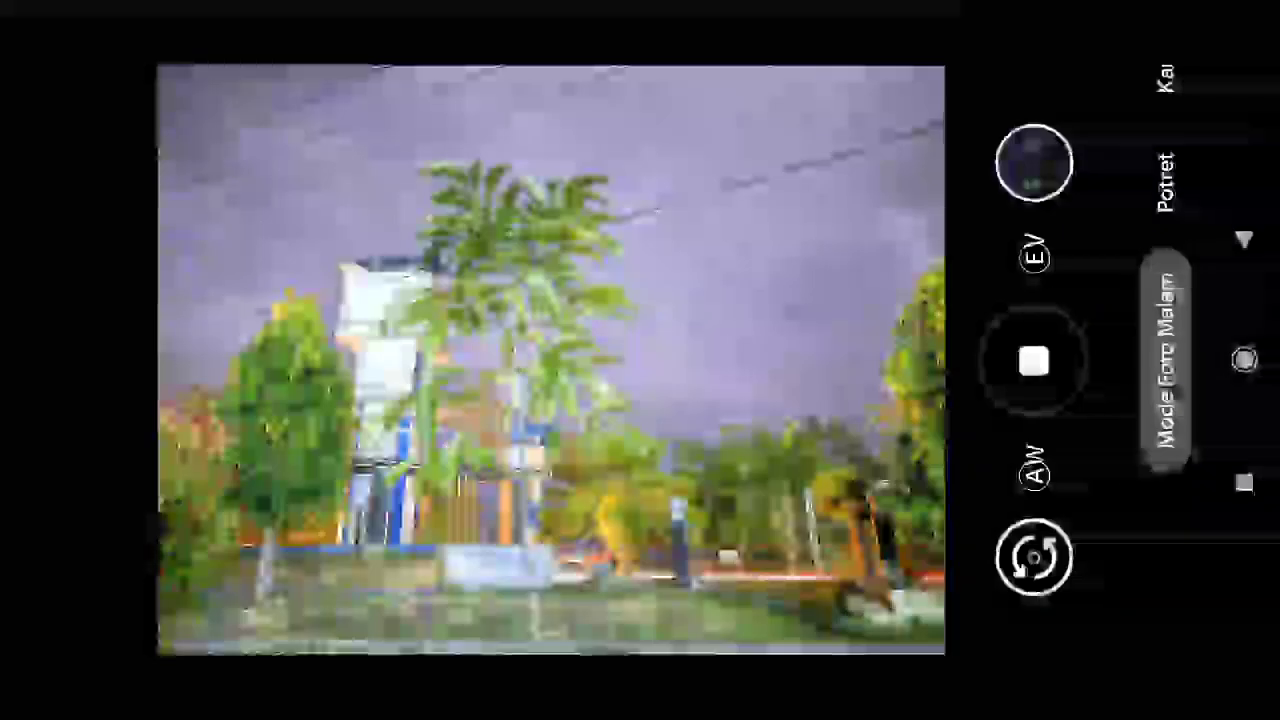
{"action": "left_click", "coordinate": [1036, 360]}
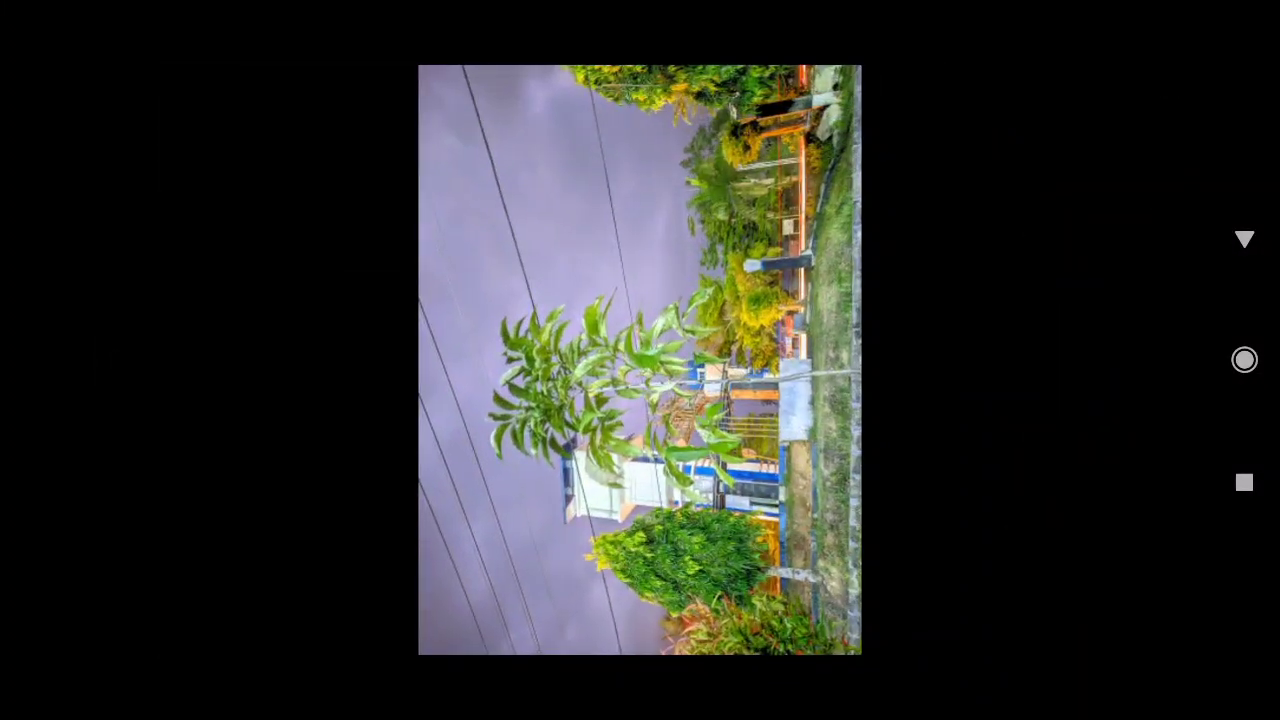
{"action": "left_click", "coordinate": [640, 360]}
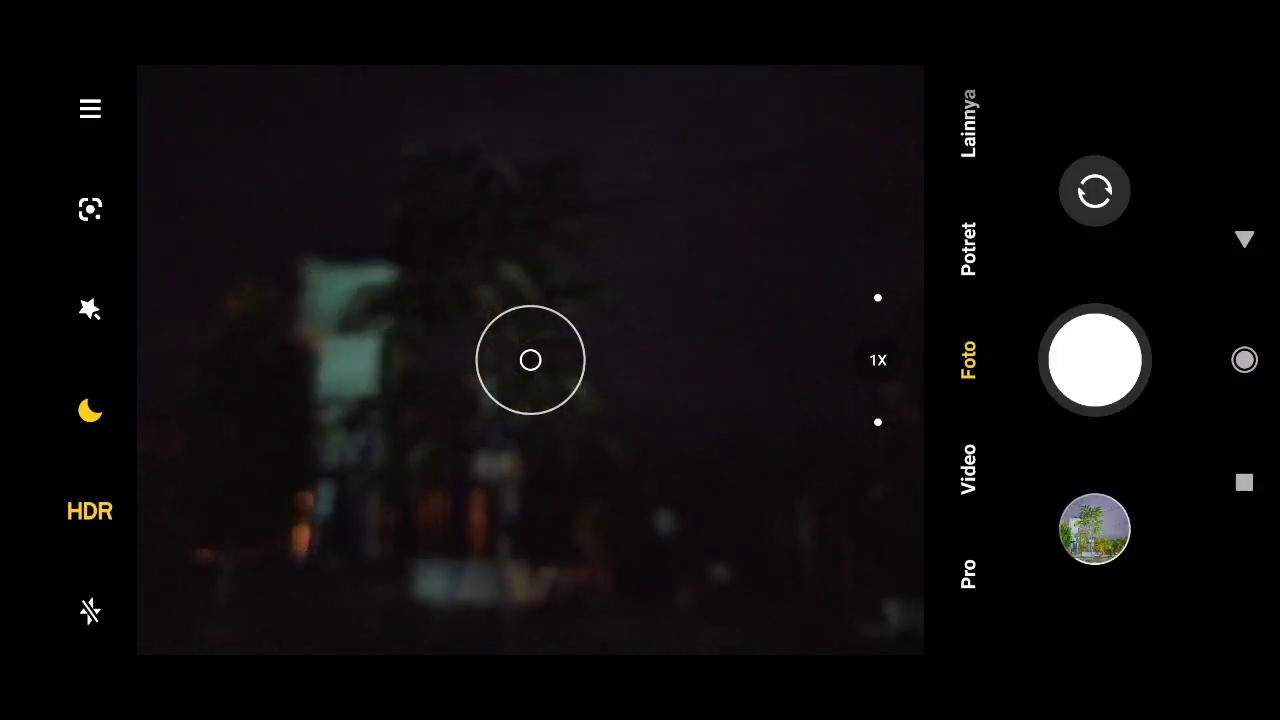
Capture the same dark street scene with MIUI Camera's night mode for comparison.
{"action": "left_click", "coordinate": [340, 390]}
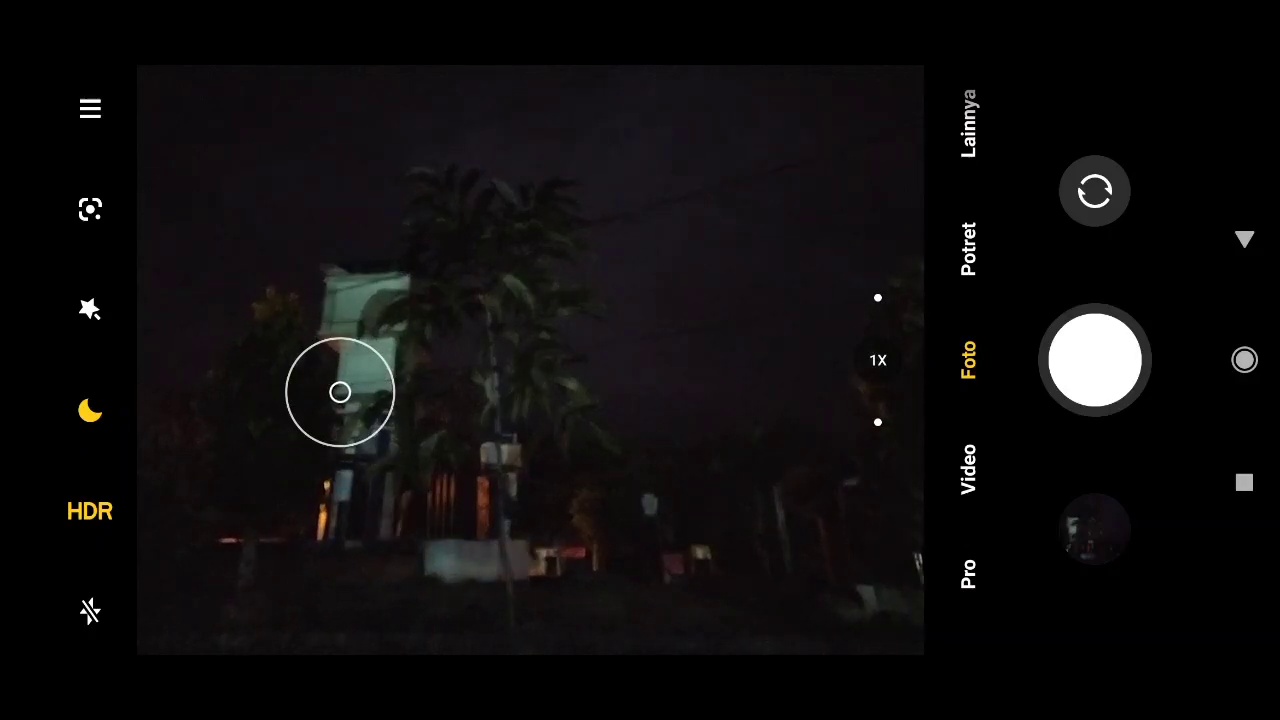
{"action": "left_click", "coordinate": [456, 362]}
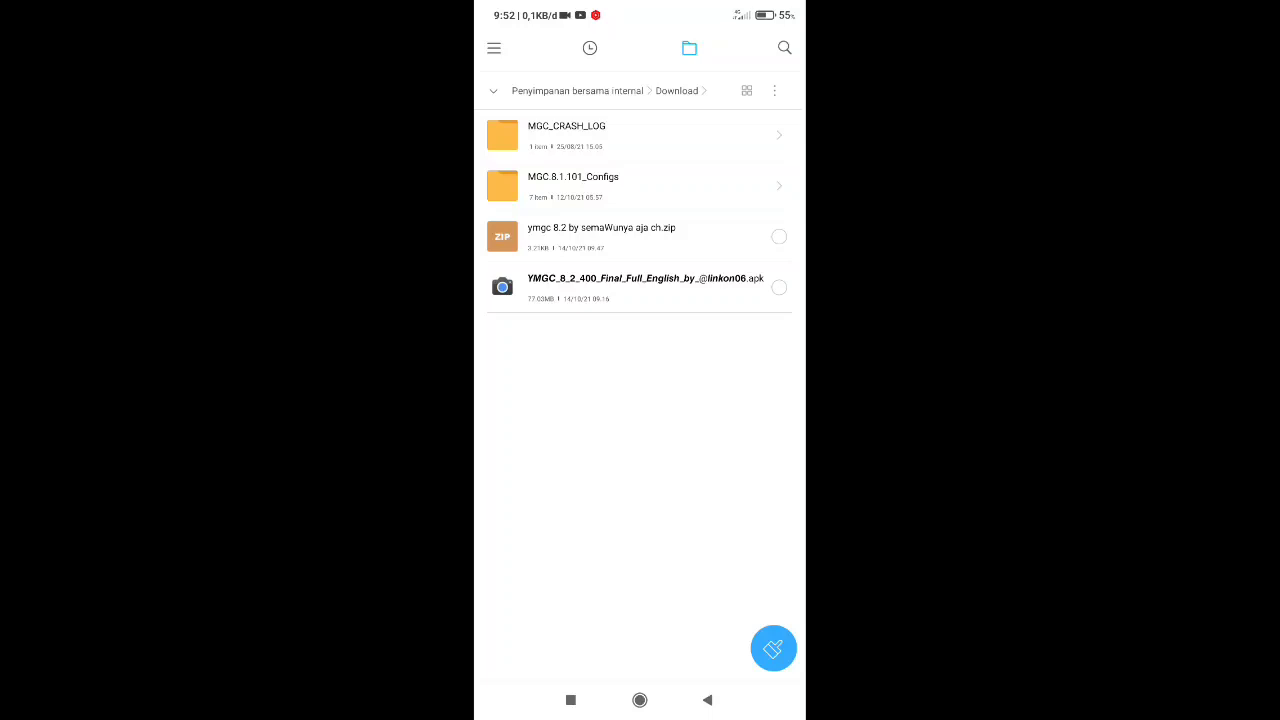
Install the YMGC 8.2 APK from Download, confirm with INSTAL, finish with SELESAI.
{"action": "left_click", "coordinate": [640, 288]}
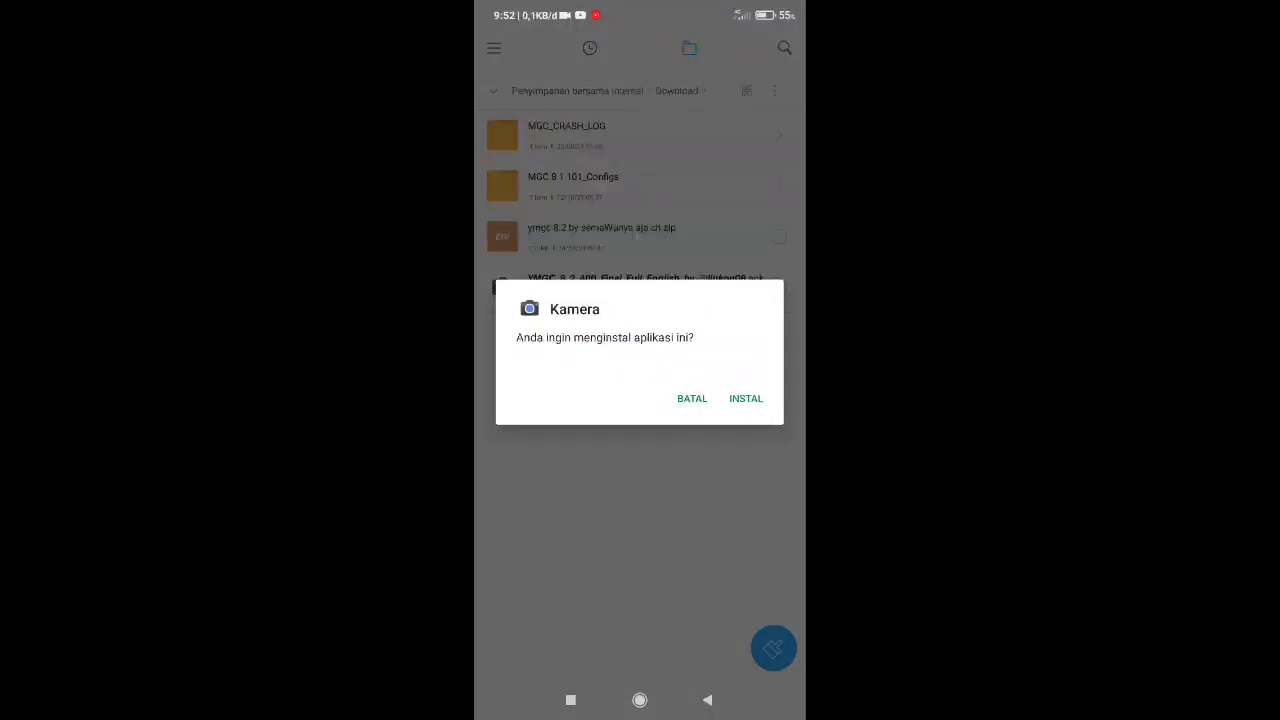
{"action": "left_click", "coordinate": [744, 398]}
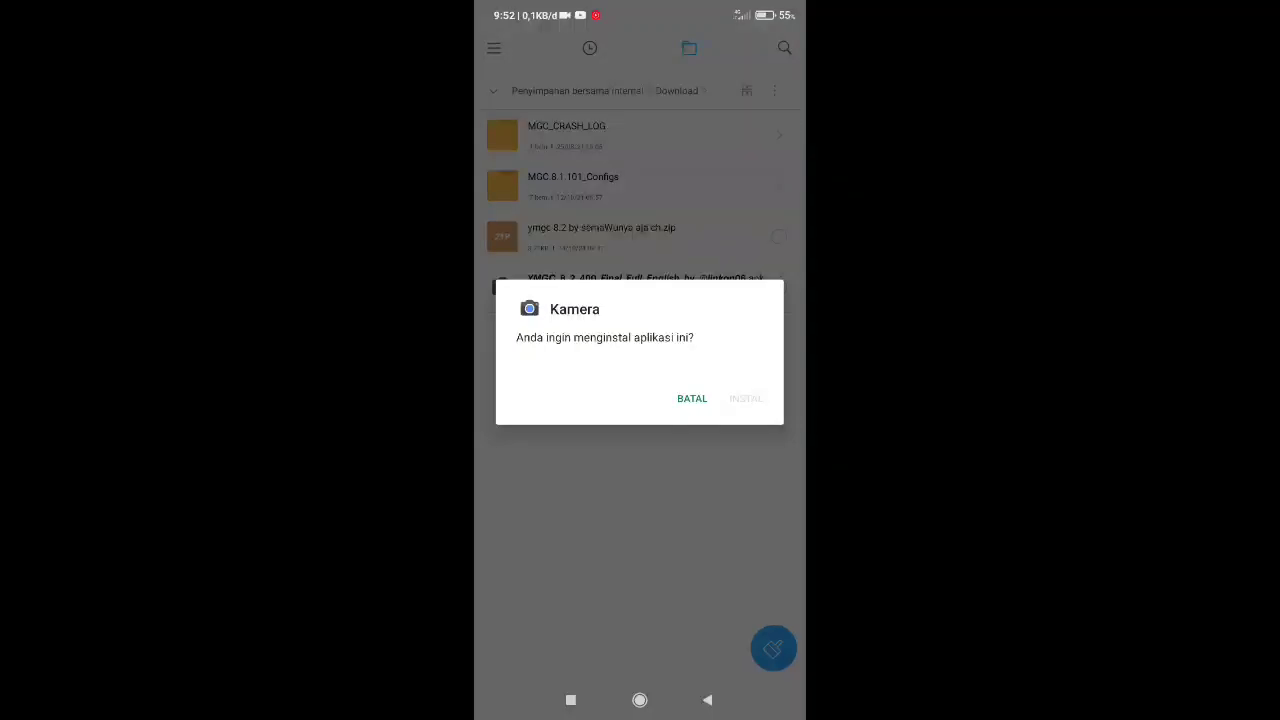
{"action": "left_click", "coordinate": [744, 398]}
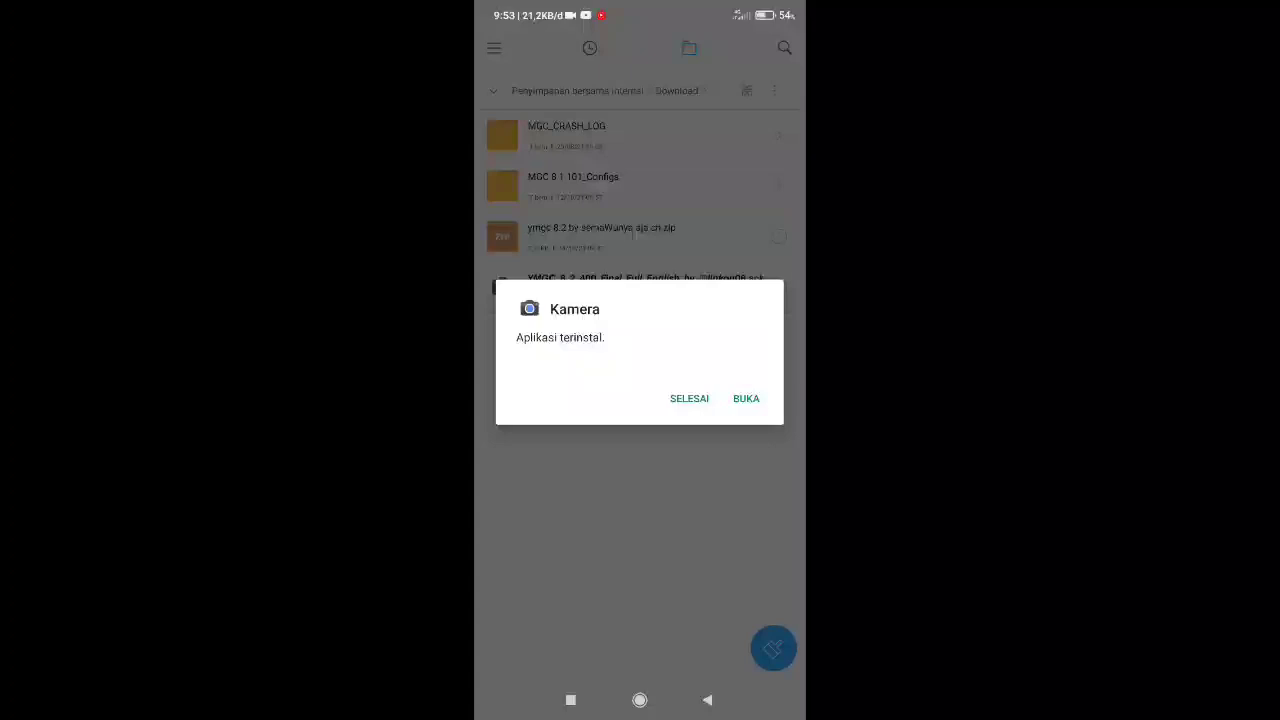
{"action": "left_click", "coordinate": [746, 398]}
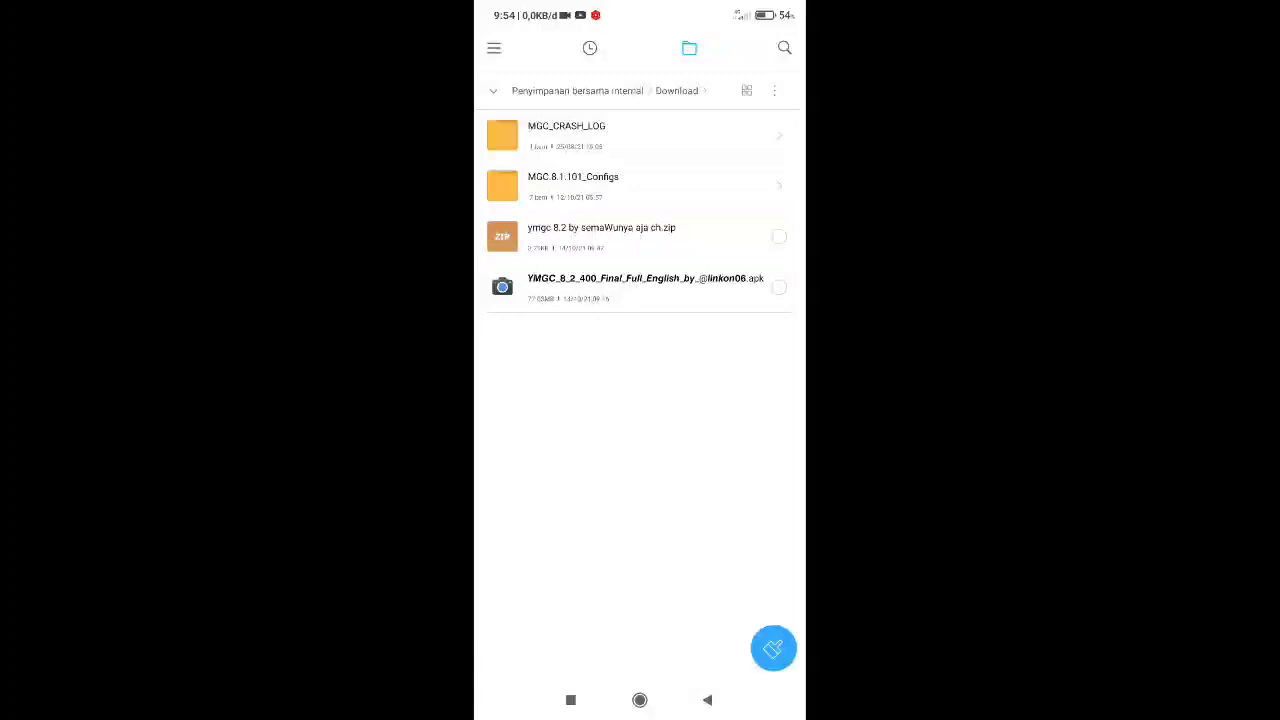
{"action": "left_click", "coordinate": [600, 236]}
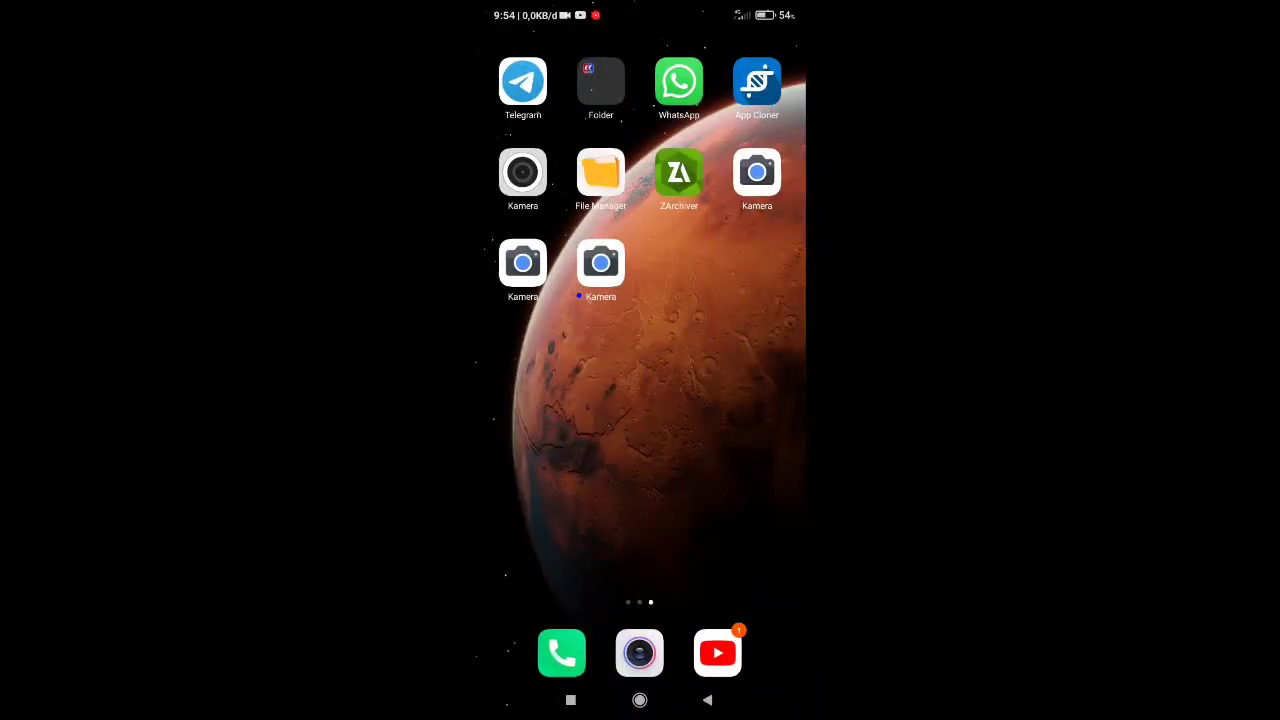
Return to the launcher home screen showing the Kamera icons.
{"action": "left_click", "coordinate": [600, 172]}
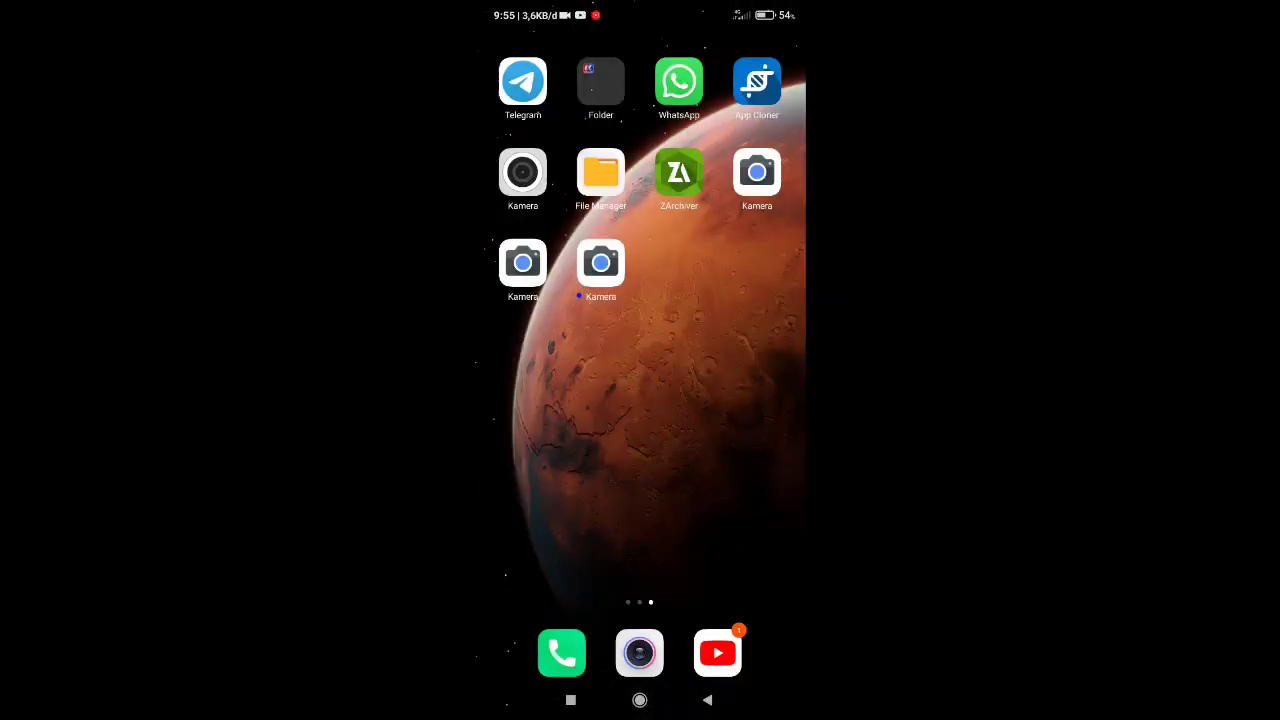
Launch the new Kamera app, grant photo/video and audio permissions, and show its quick settings.
{"action": "left_click", "coordinate": [600, 262]}
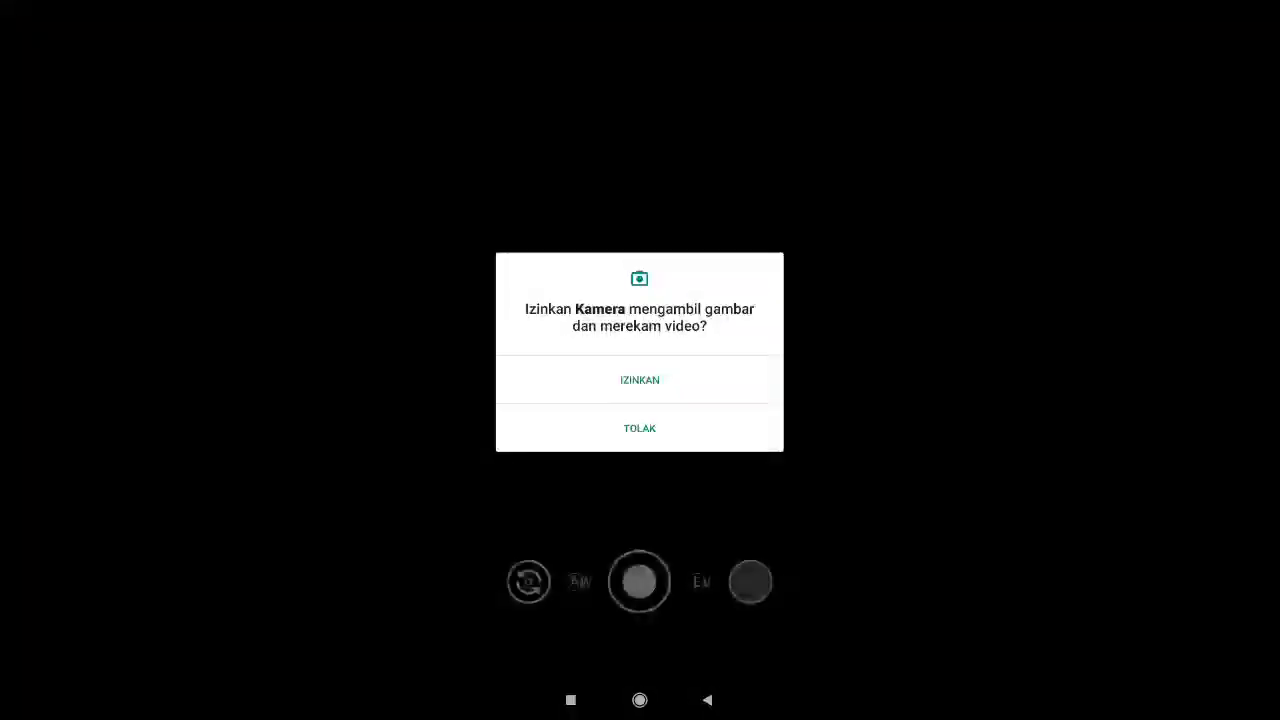
{"action": "left_click", "coordinate": [640, 380]}
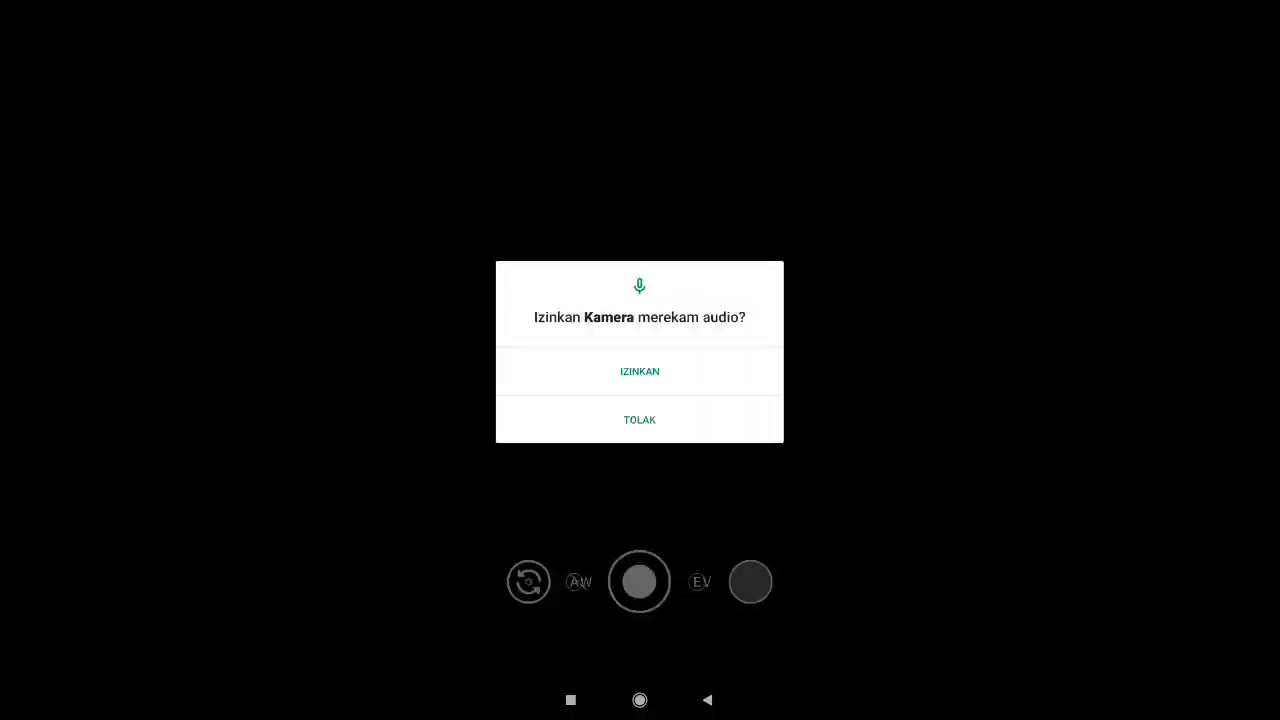
{"action": "left_click", "coordinate": [640, 370]}
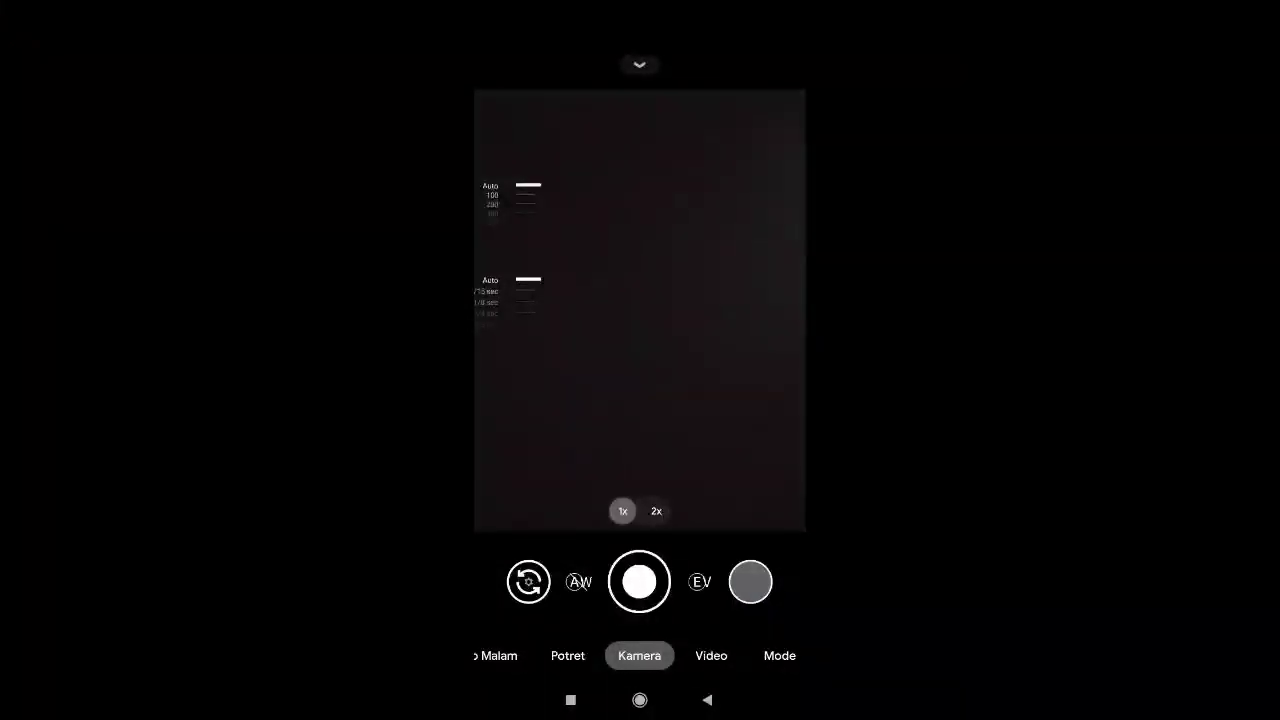
{"action": "left_click", "coordinate": [640, 580]}
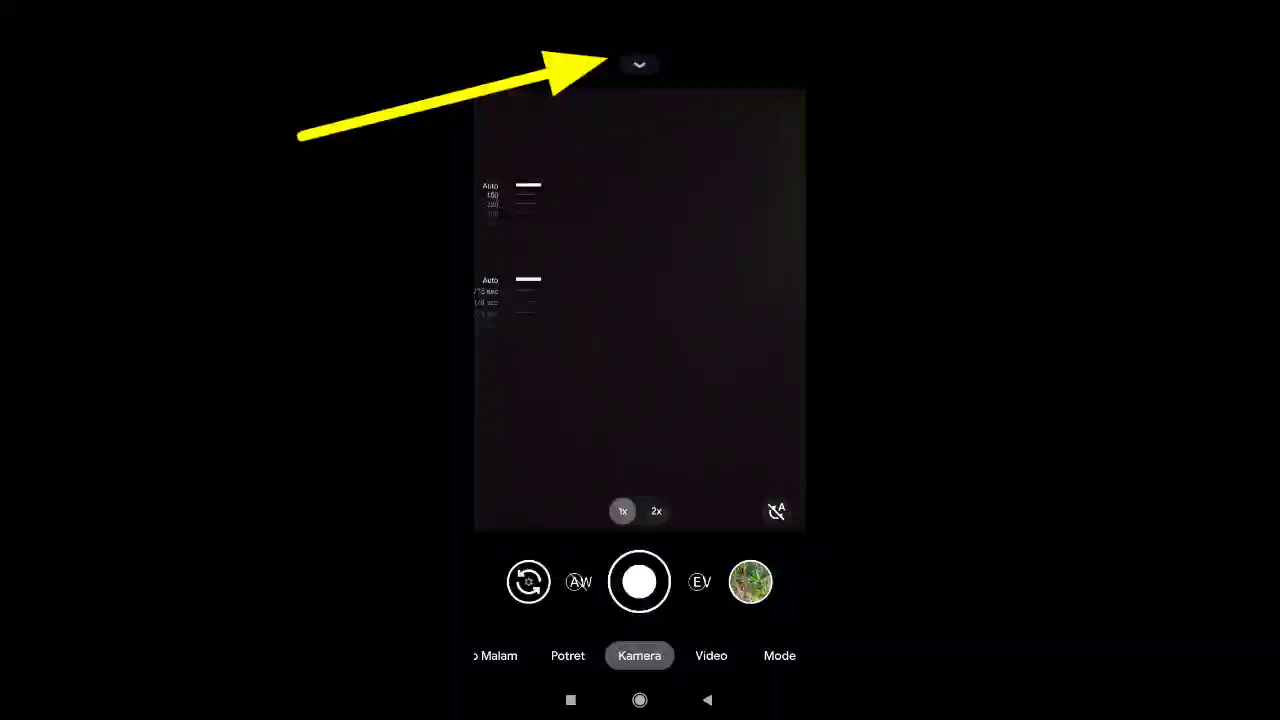
{"action": "left_click", "coordinate": [640, 64]}
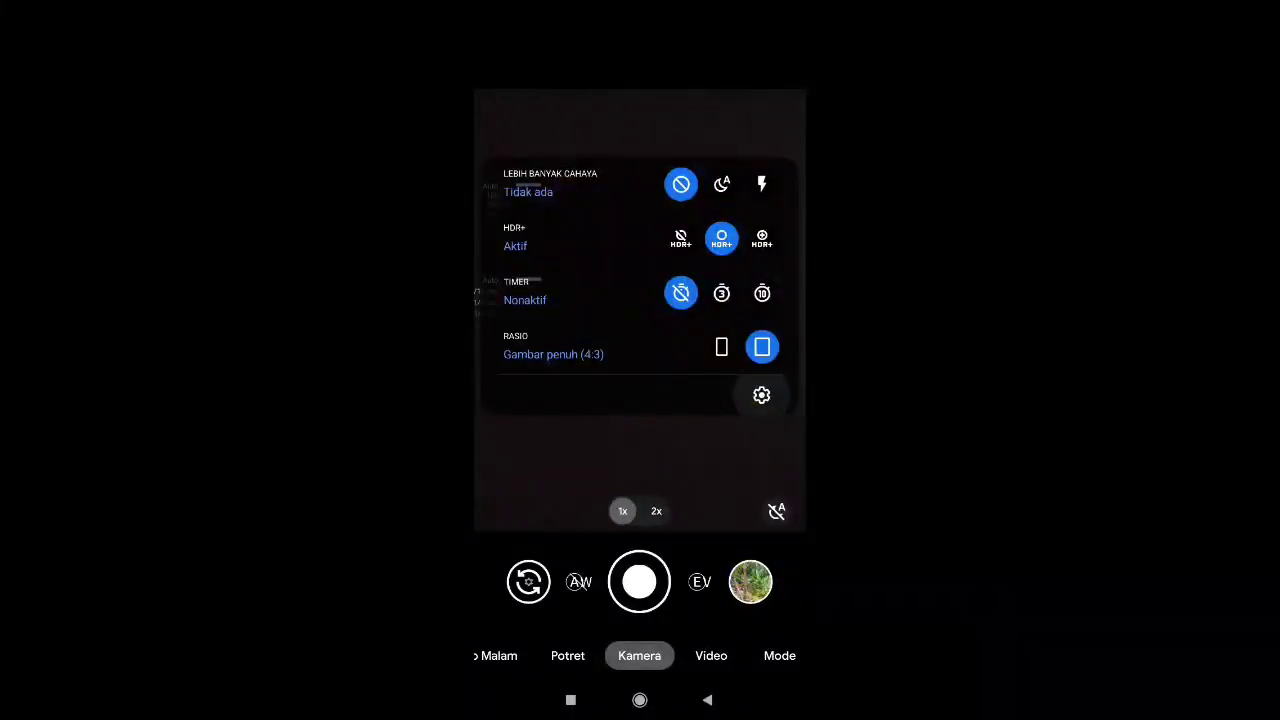
Reach the Lanjutan (advanced) section of the camera settings.
{"action": "left_click", "coordinate": [760, 394]}
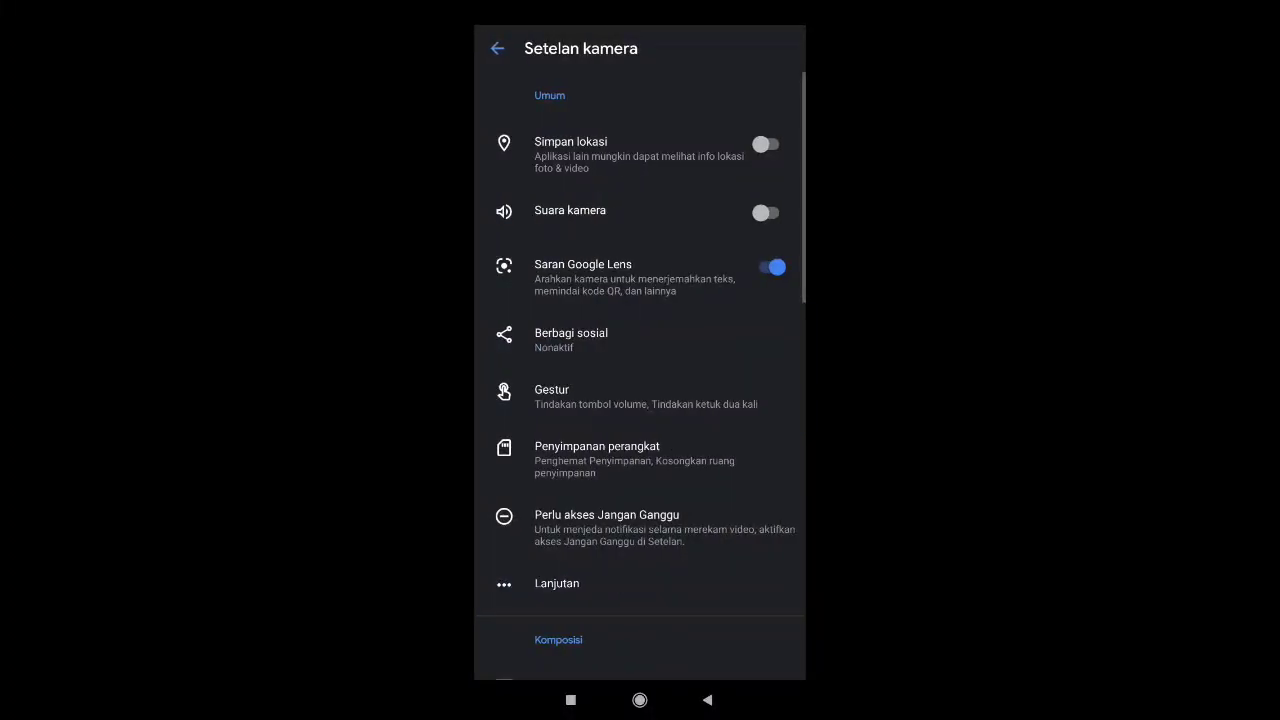
{"action": "scroll", "scroll_direction": "down", "scroll_amount": 3}
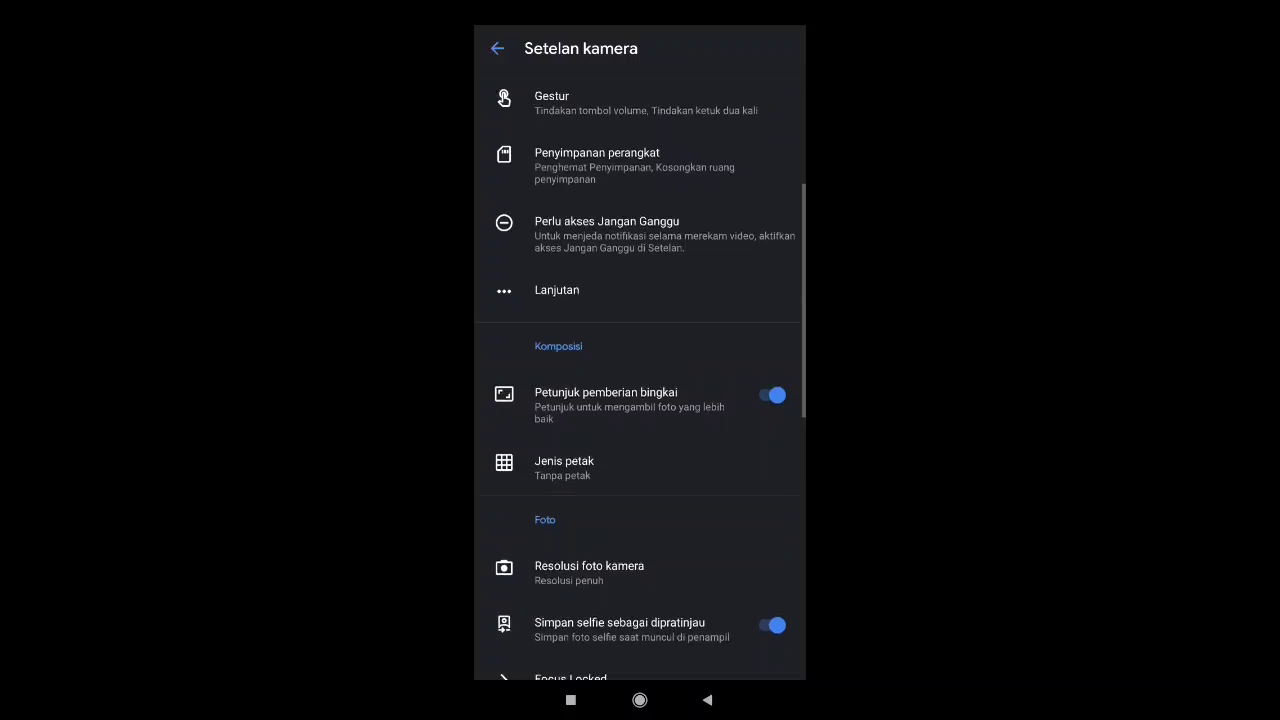
{"action": "scroll", "scroll_direction": "down", "scroll_amount": 3}
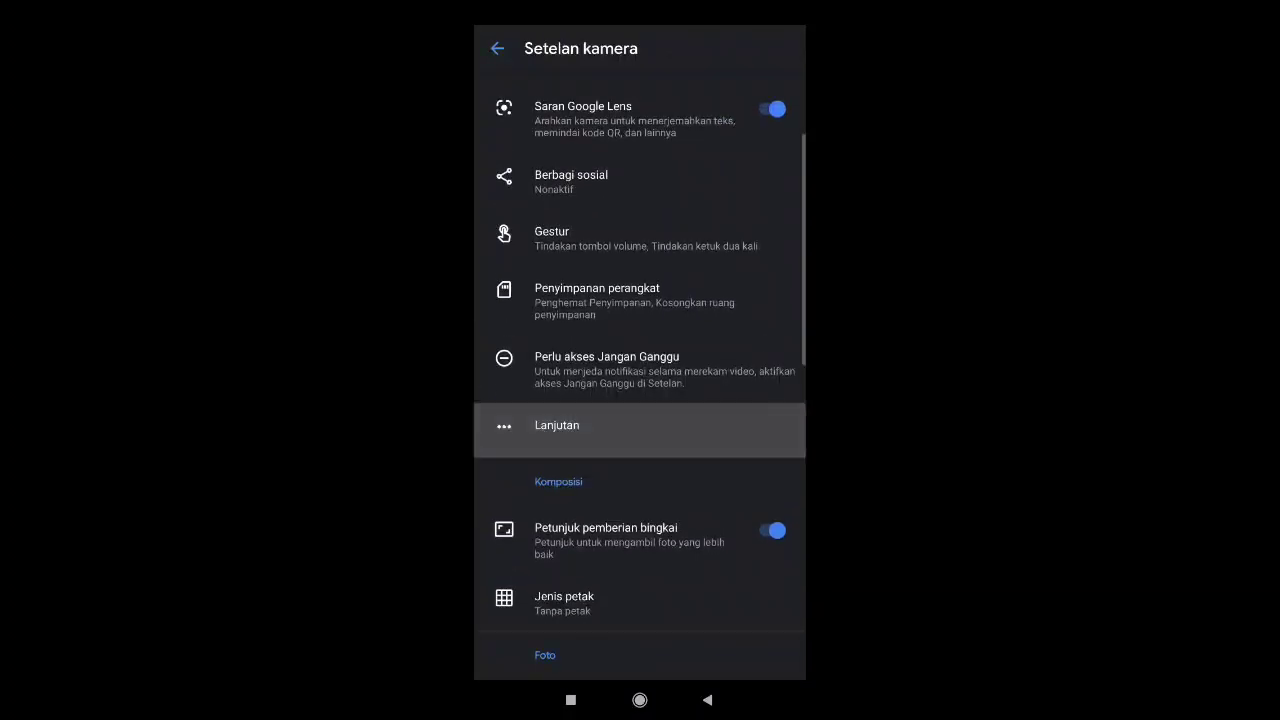
{"action": "left_click", "coordinate": [556, 424]}
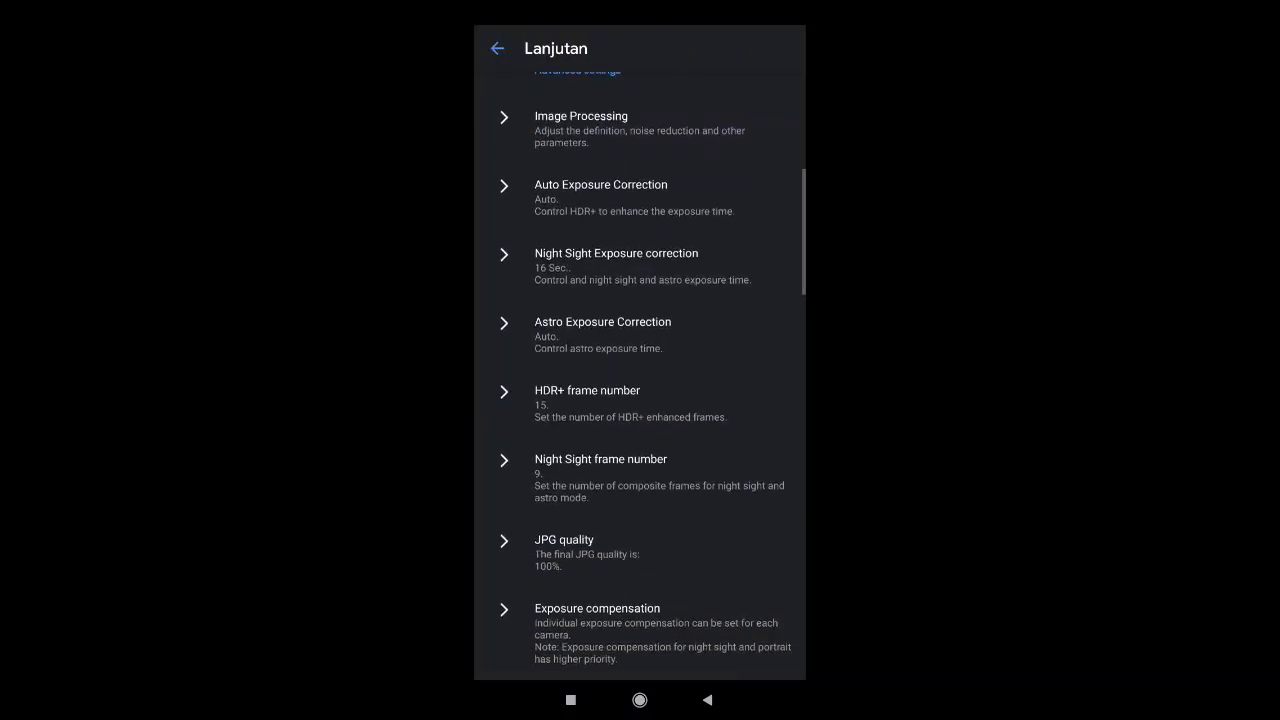
{"action": "scroll", "scroll_direction": "down", "scroll_amount": 3}
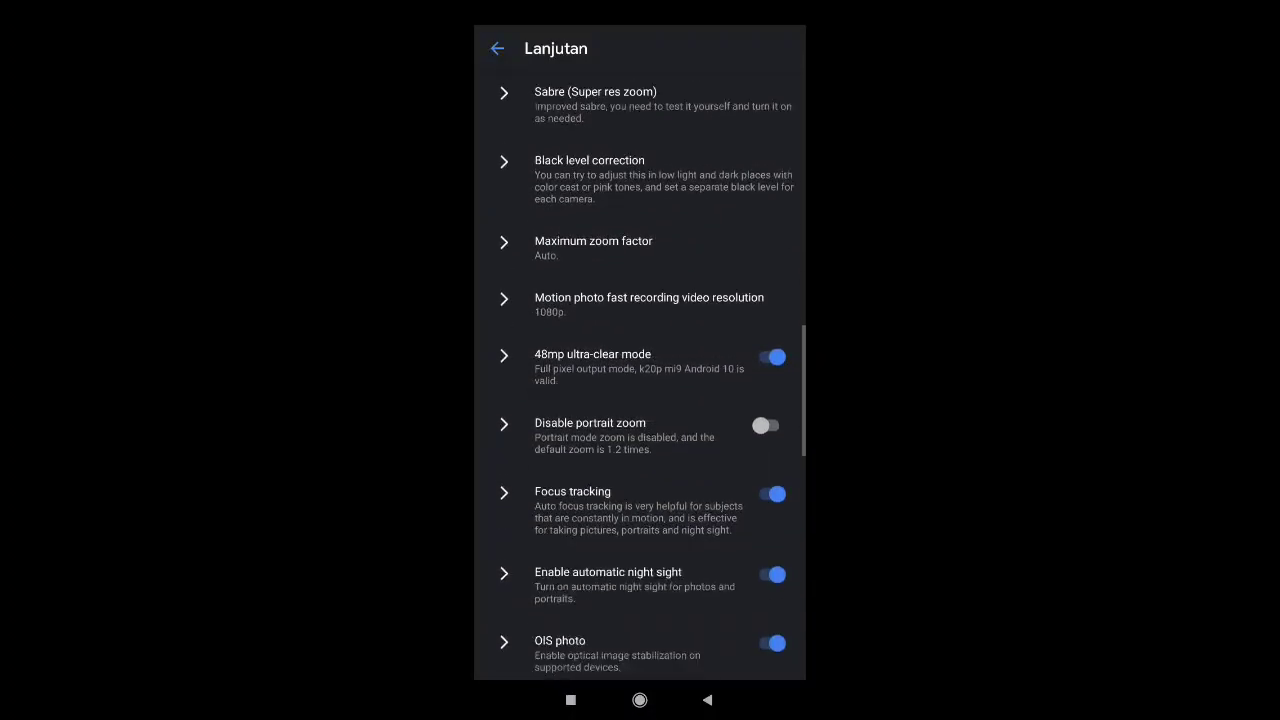
{"action": "scroll", "scroll_direction": "down", "scroll_amount": 3}
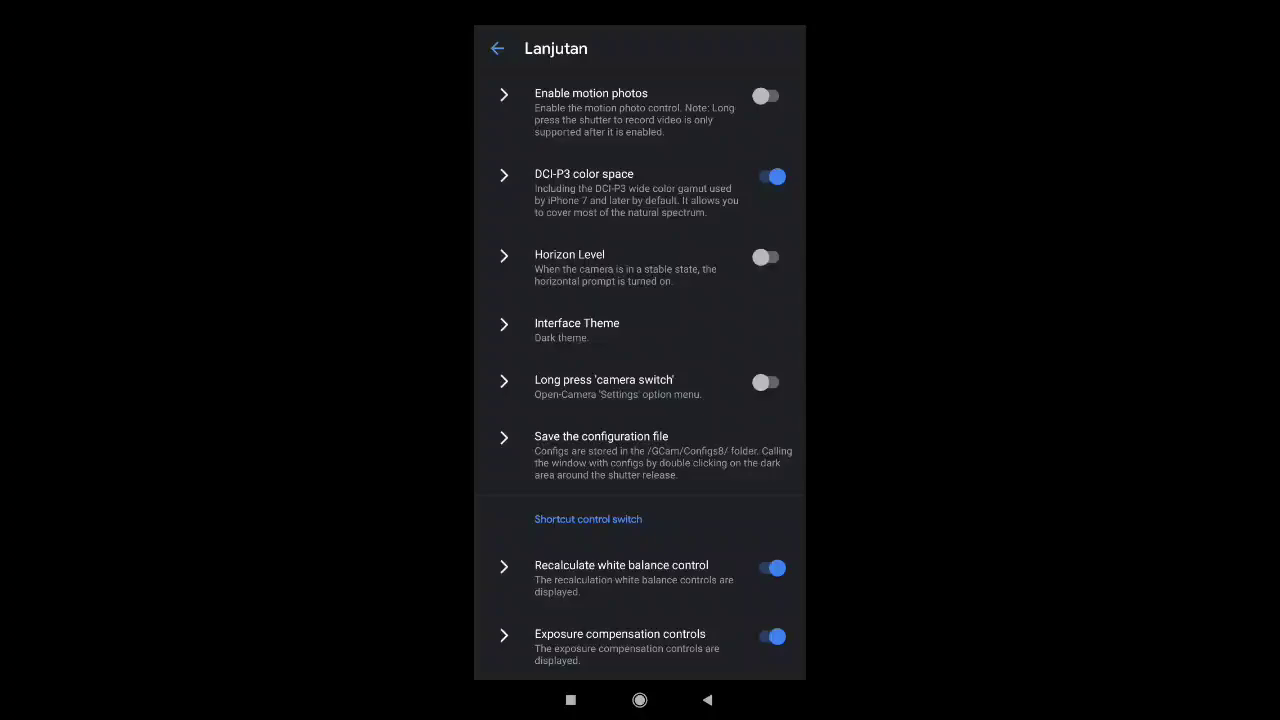
Save and export the configuration file, then switch to Mi File Manager.
{"action": "left_click", "coordinate": [600, 436]}
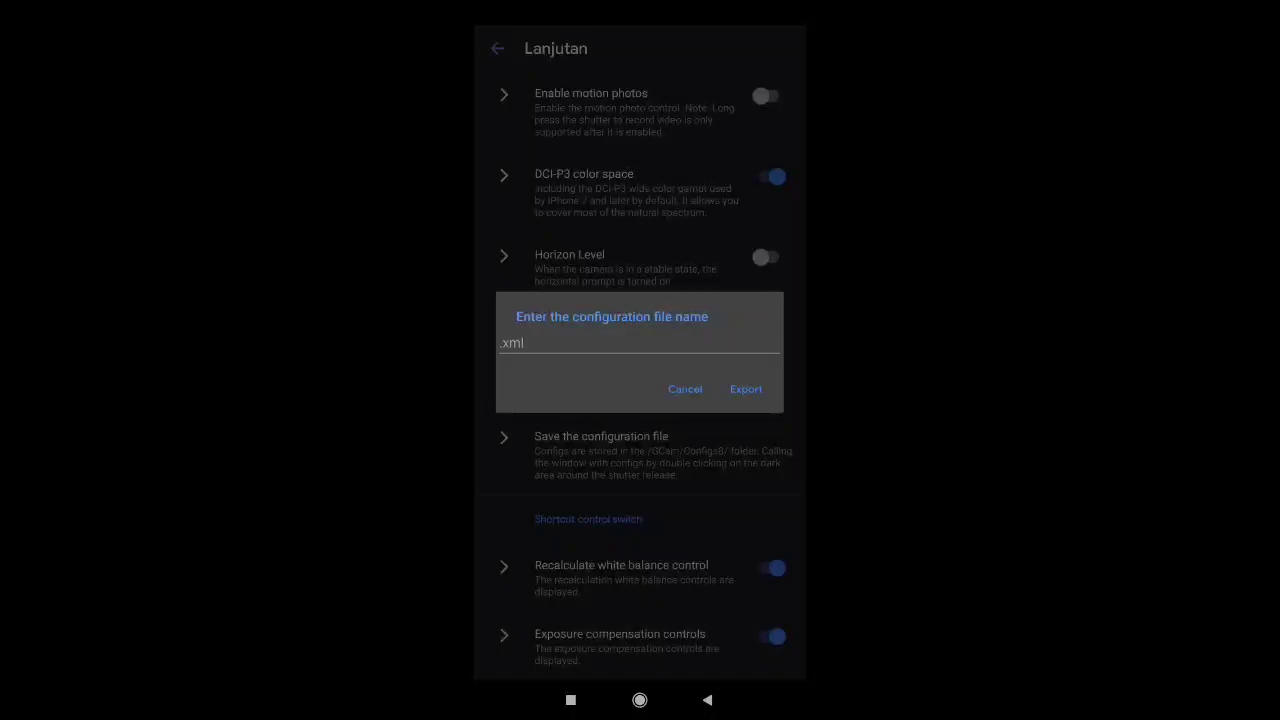
{"action": "left_click", "coordinate": [684, 388]}
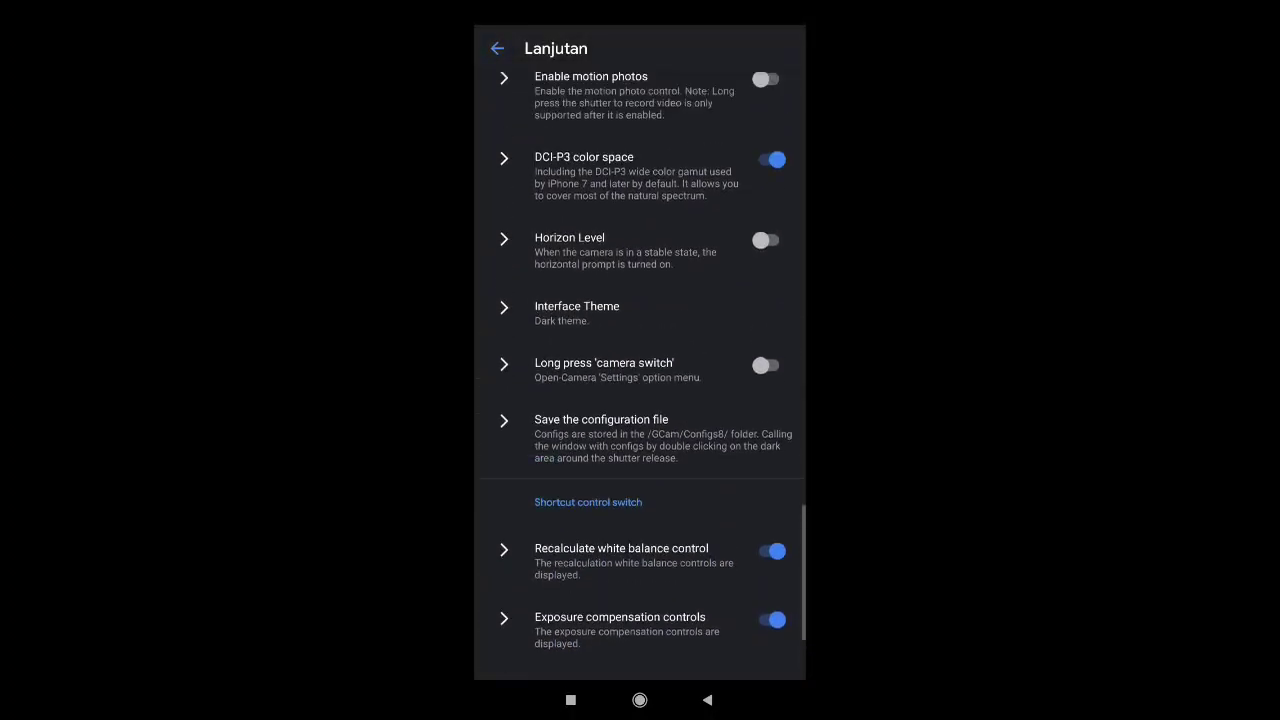
{"action": "left_click", "coordinate": [496, 48]}
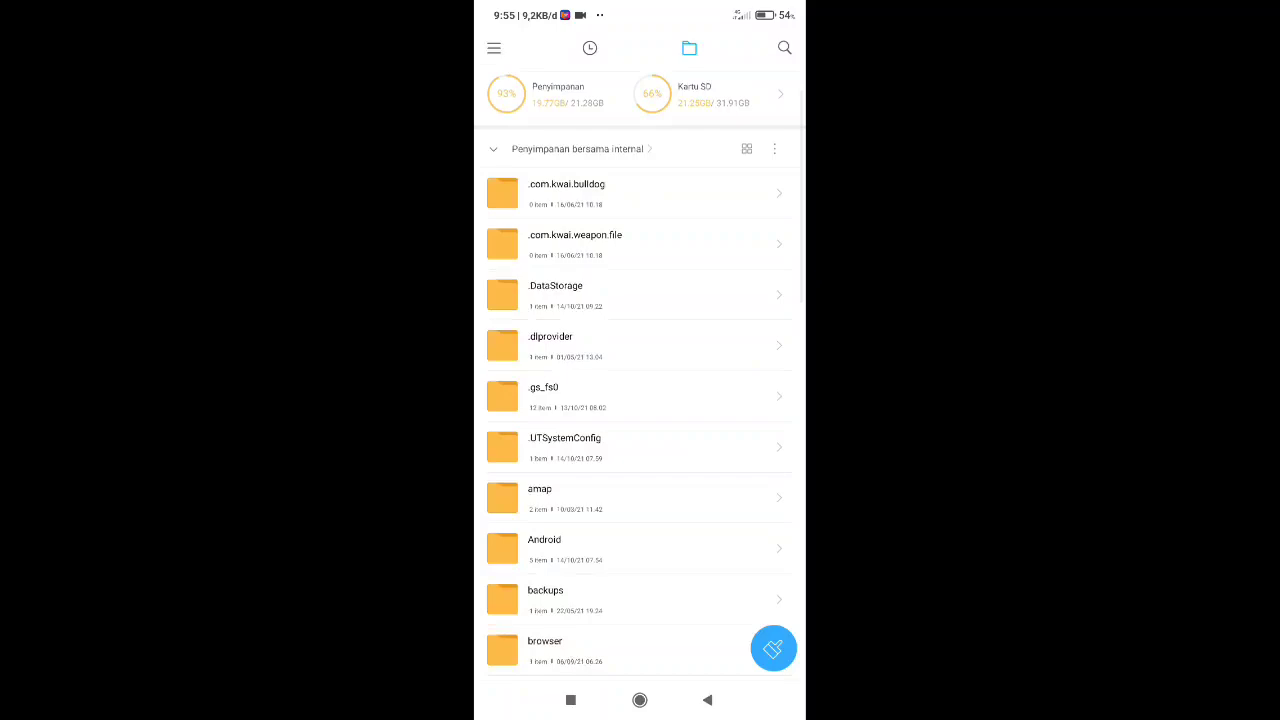
Select the ymgc 8.2 .xml in Download and start moving it to internal shared storage.
{"action": "scroll", "scroll_direction": "down", "scroll_amount": 3}
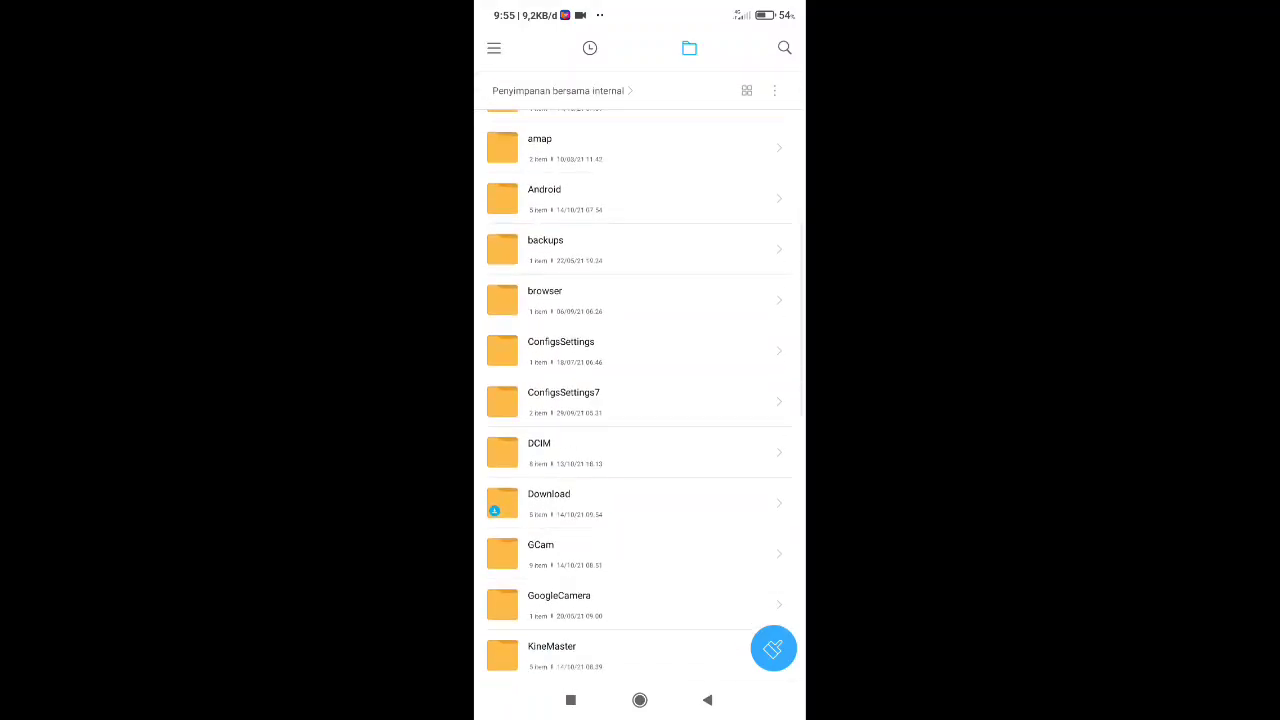
{"action": "scroll", "scroll_direction": "down", "scroll_amount": 3}
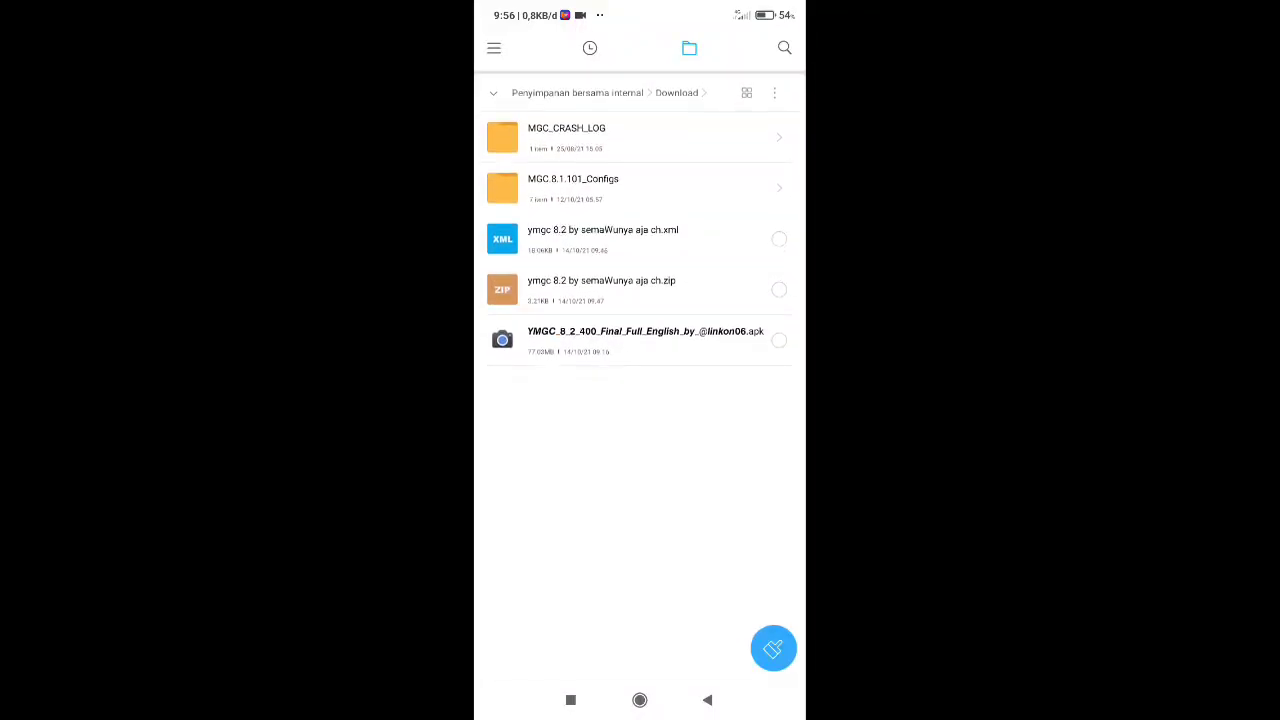
{"action": "left_click", "coordinate": [602, 238]}
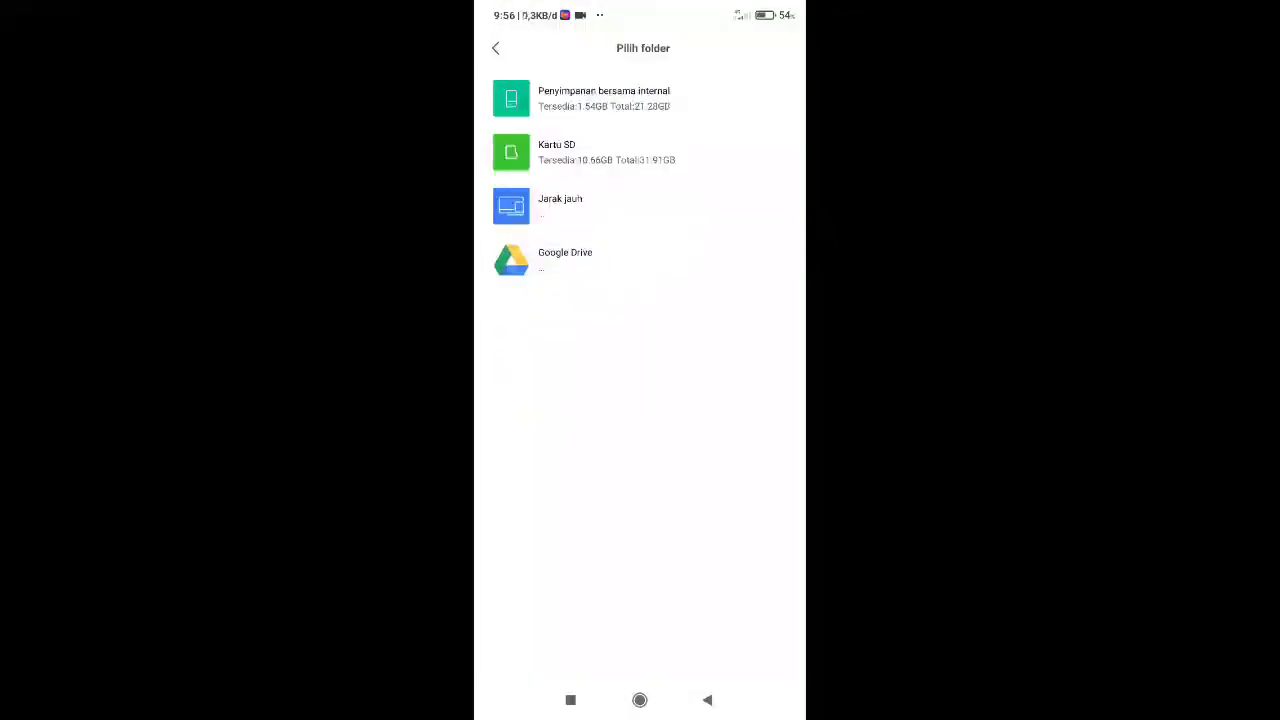
{"action": "left_click", "coordinate": [604, 98]}
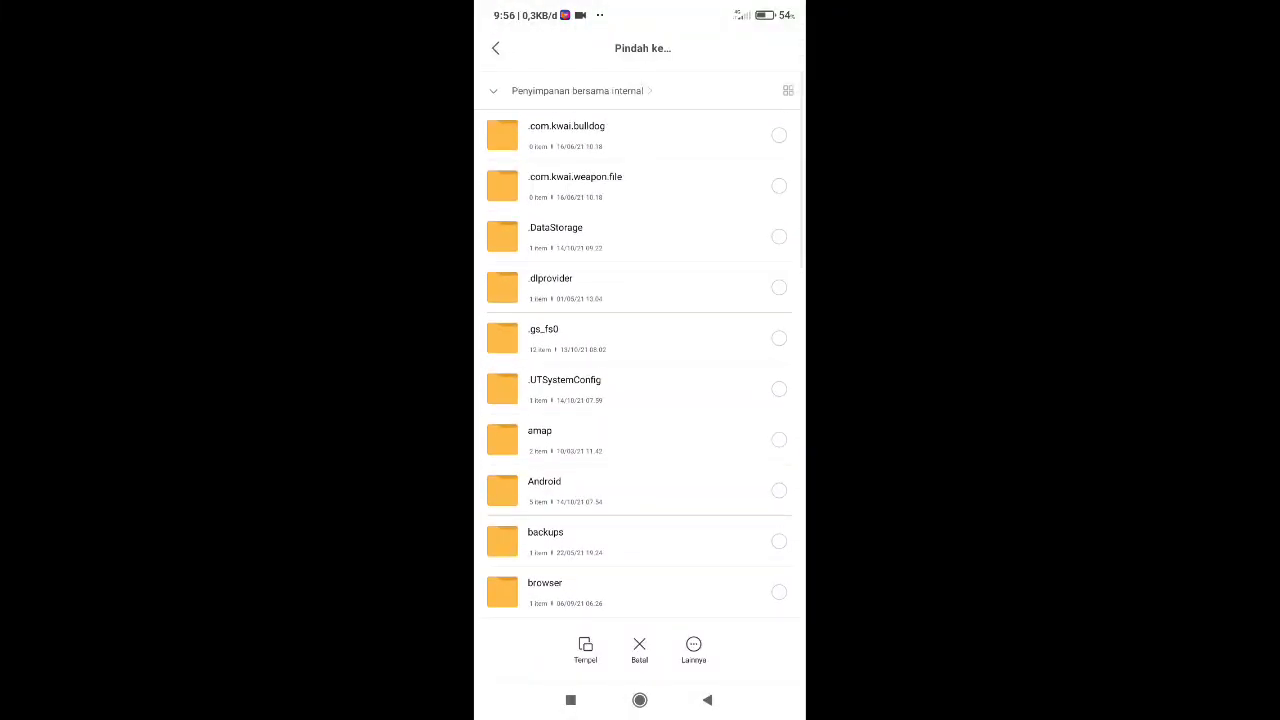
Choose GCam > Configs8 as the destination folder for the XML config.
{"action": "scroll", "scroll_direction": "down", "scroll_amount": 3}
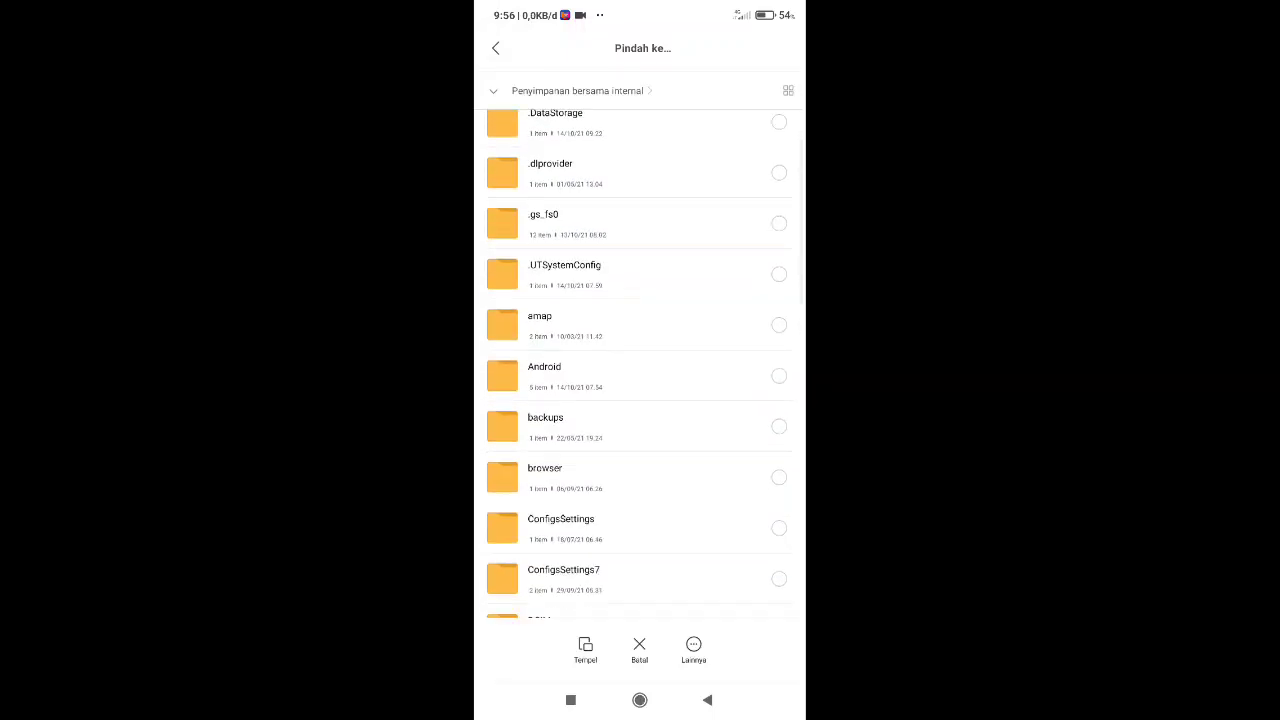
{"action": "scroll", "scroll_direction": "down", "scroll_amount": 3}
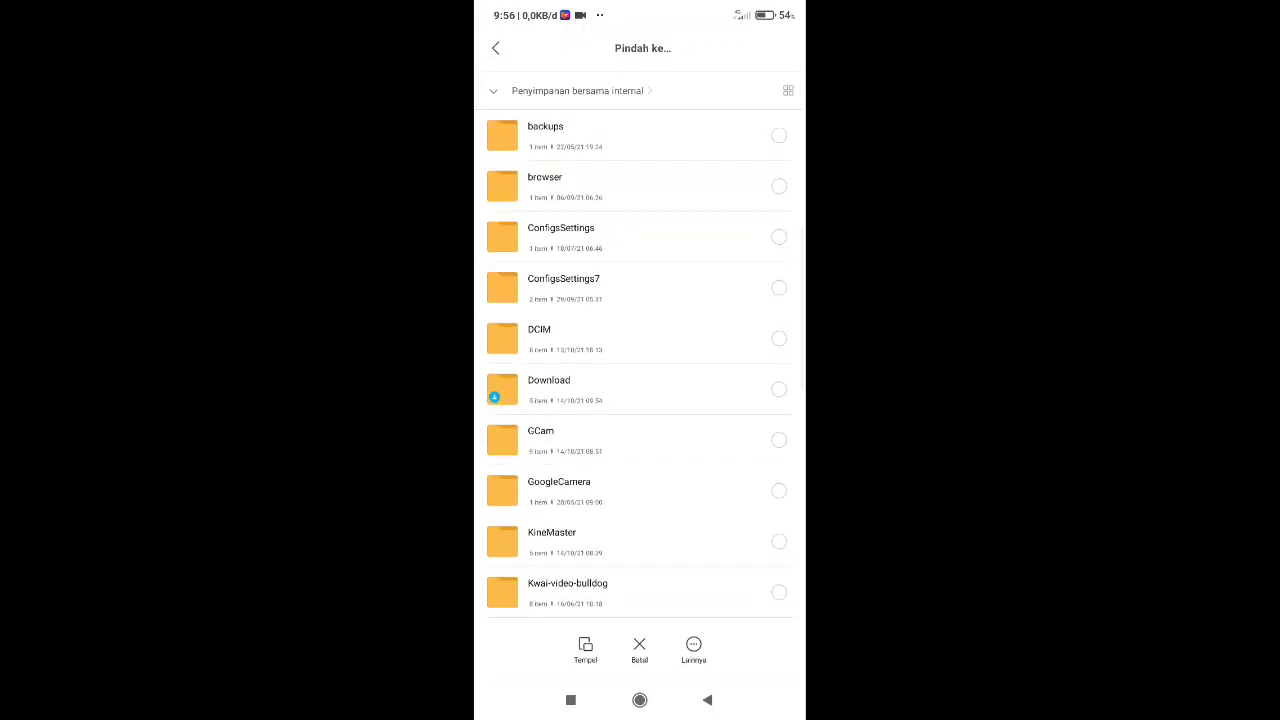
{"action": "left_click", "coordinate": [540, 430]}
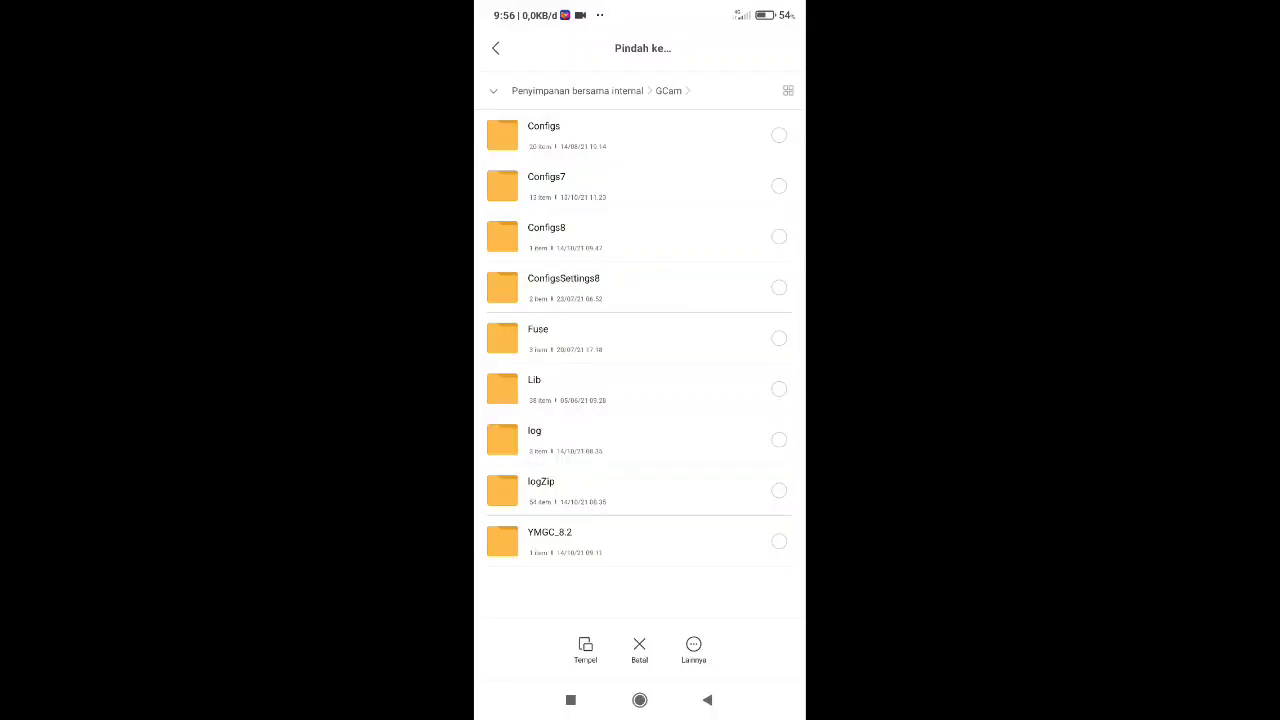
{"action": "left_click", "coordinate": [546, 236]}
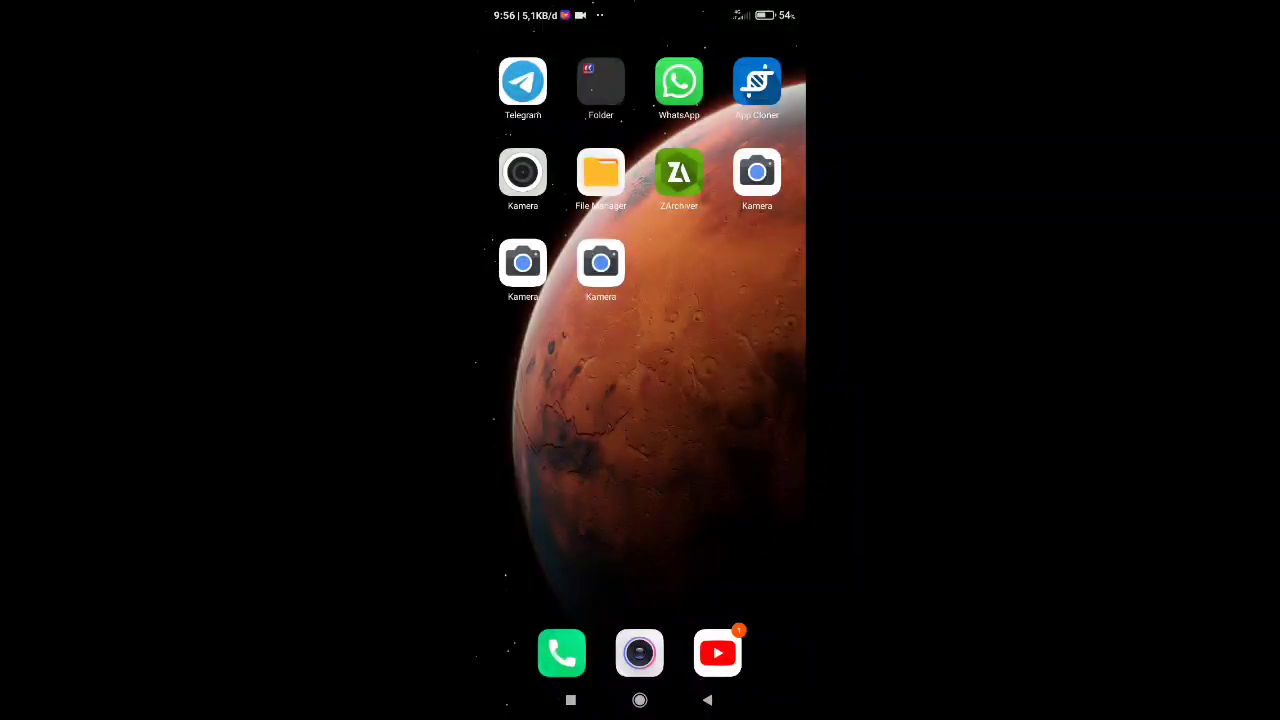
In GCam's Select Profile, choose the ymgc 8.2 .xml and import it.
{"action": "left_click", "coordinate": [640, 652]}
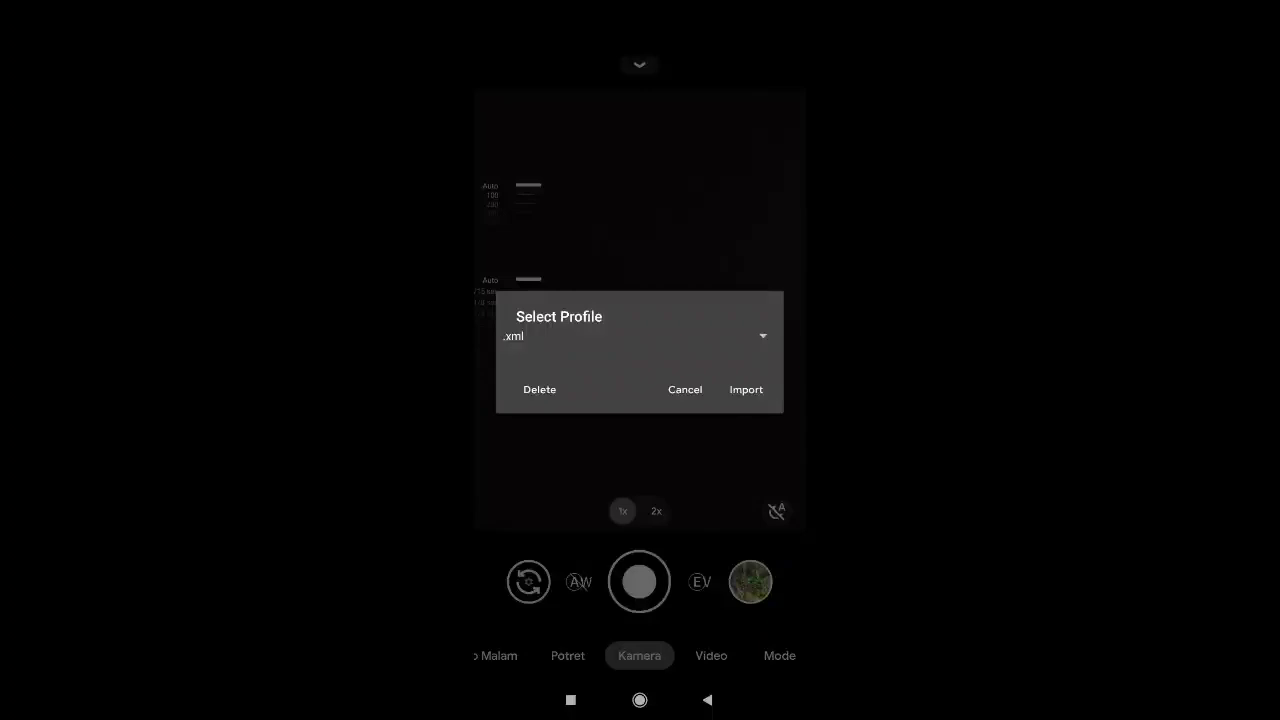
{"action": "left_click", "coordinate": [638, 336]}
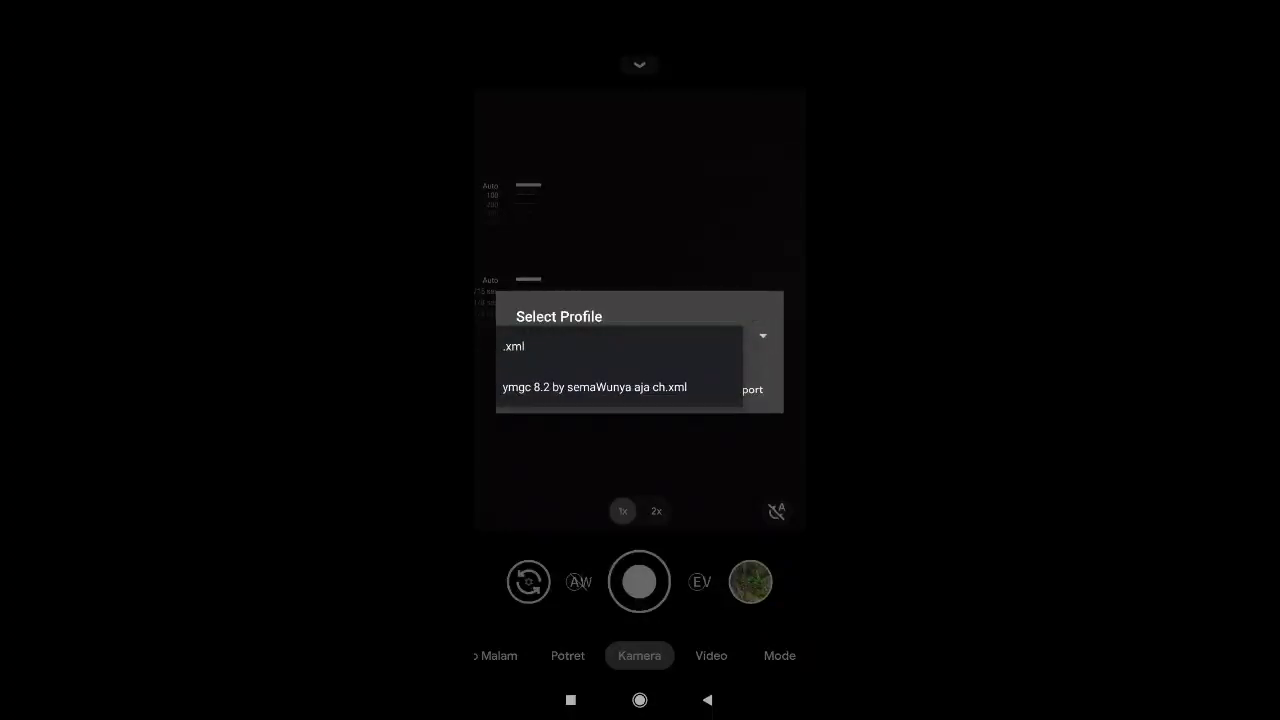
{"action": "left_click", "coordinate": [594, 388]}
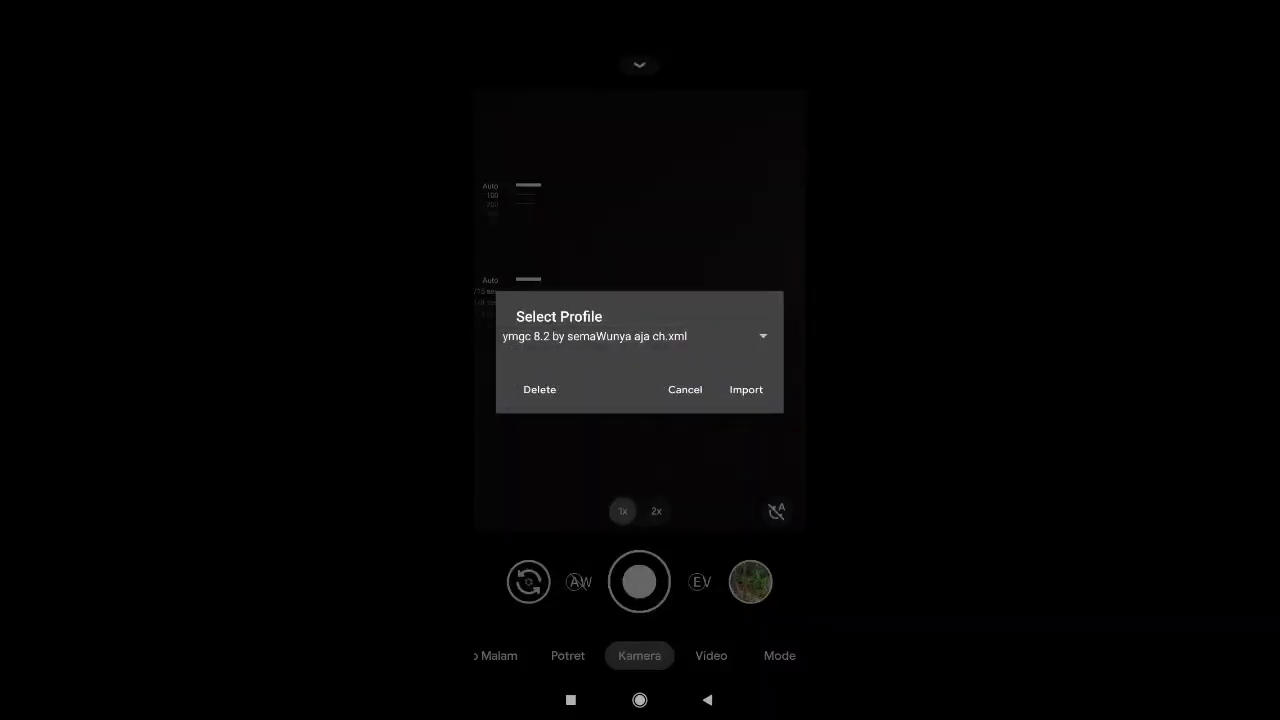
{"action": "left_click", "coordinate": [746, 388]}
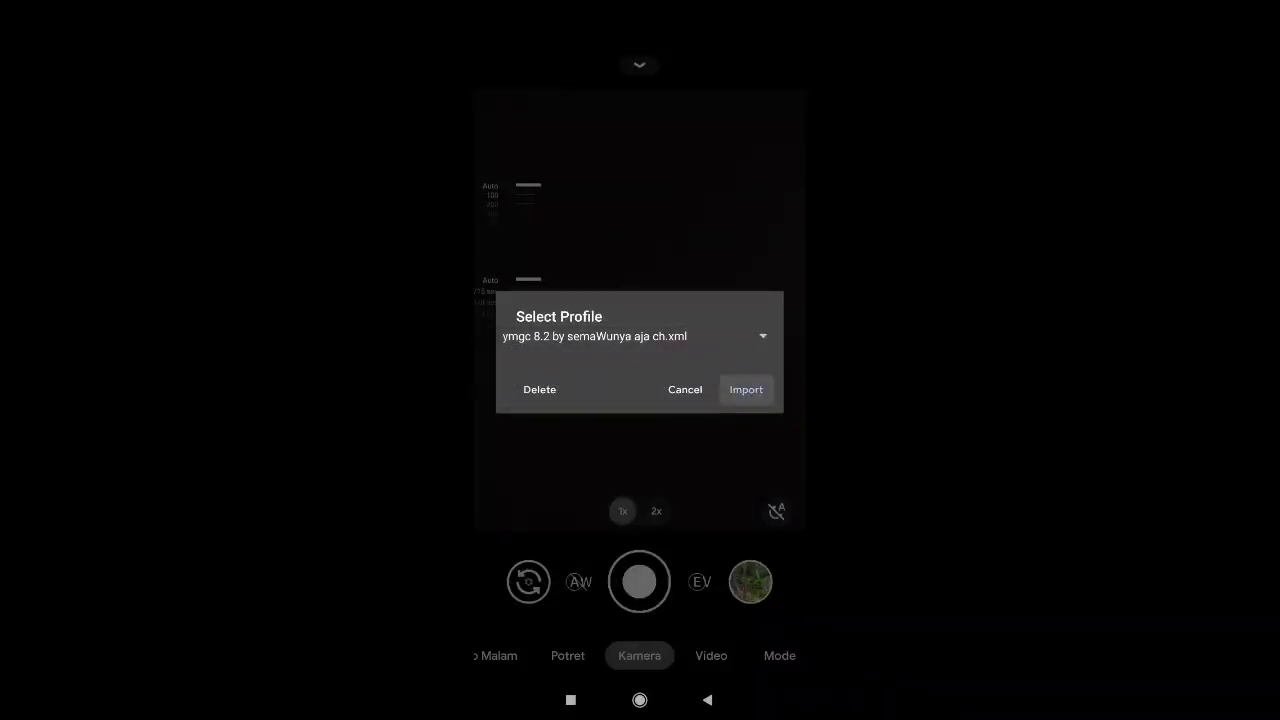